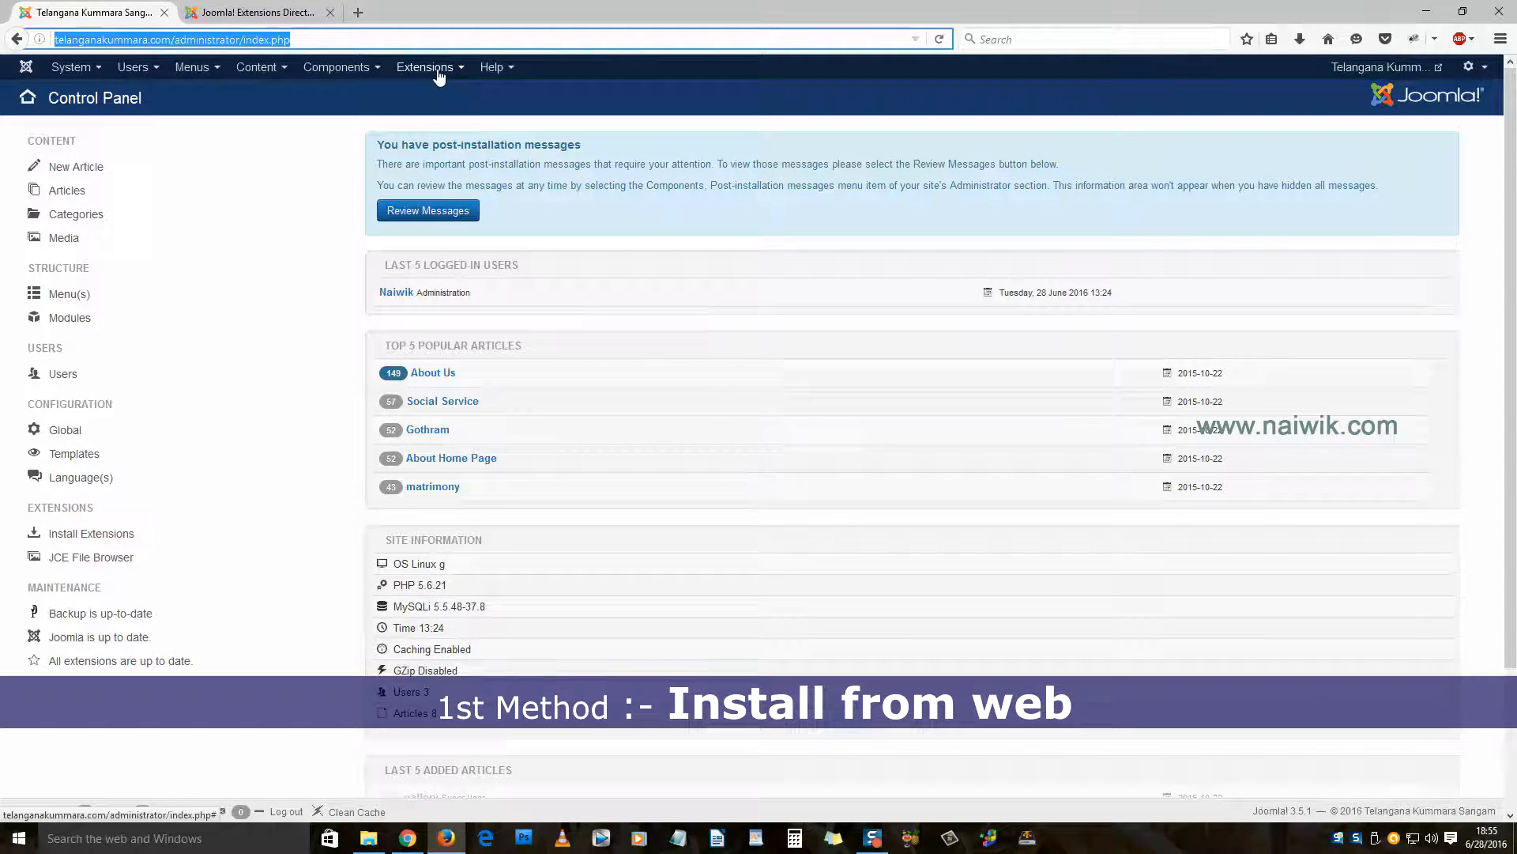
Step: Go to Extensions > Manage > Install to reach the Install from Web directory
{"action": "left_click", "coordinate": [426, 68]}
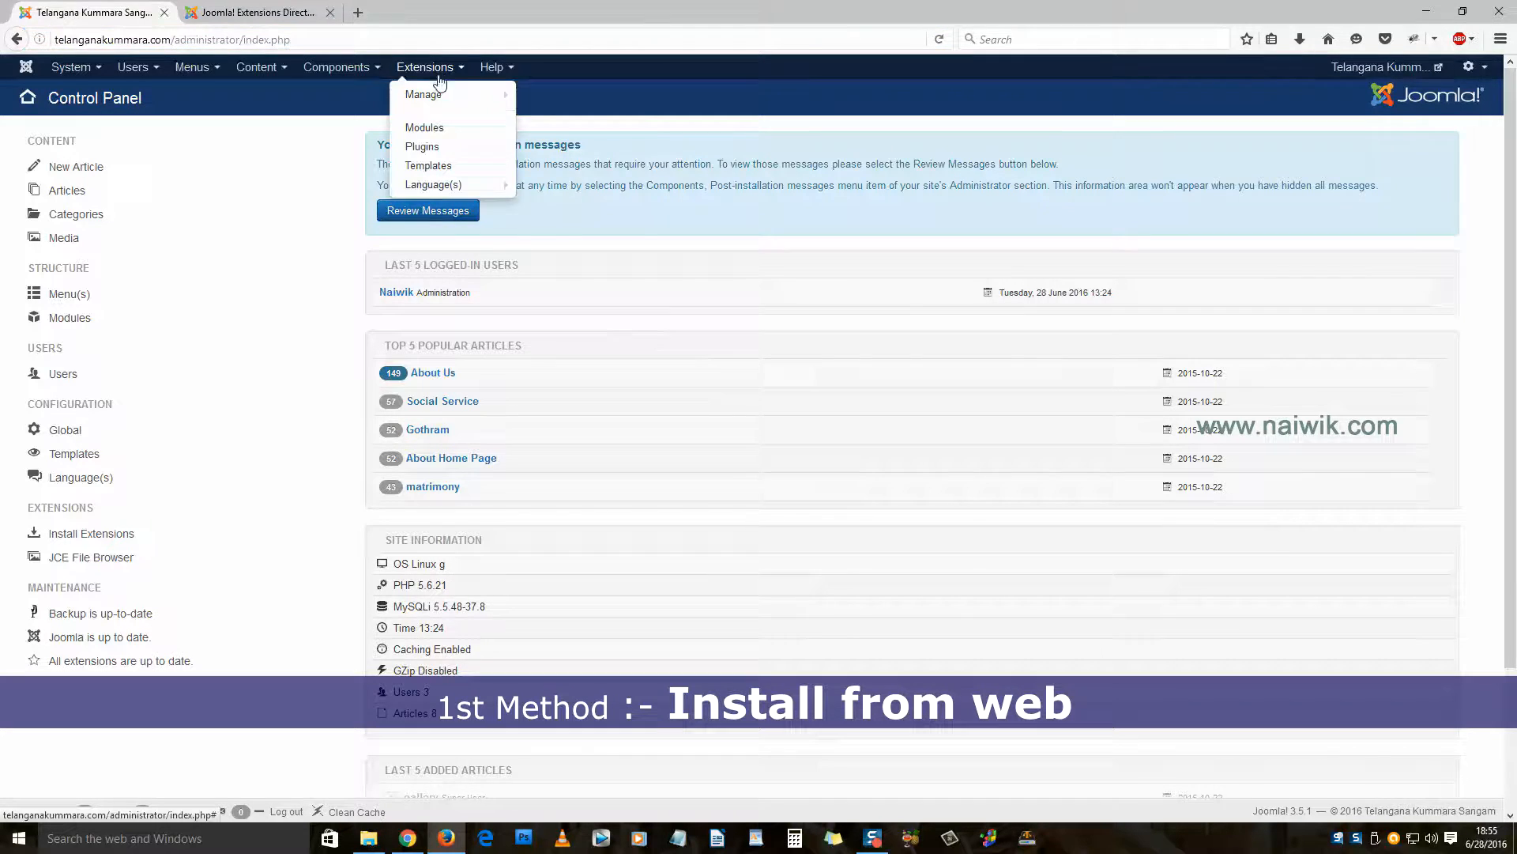
{"action": "left_click", "coordinate": [421, 95]}
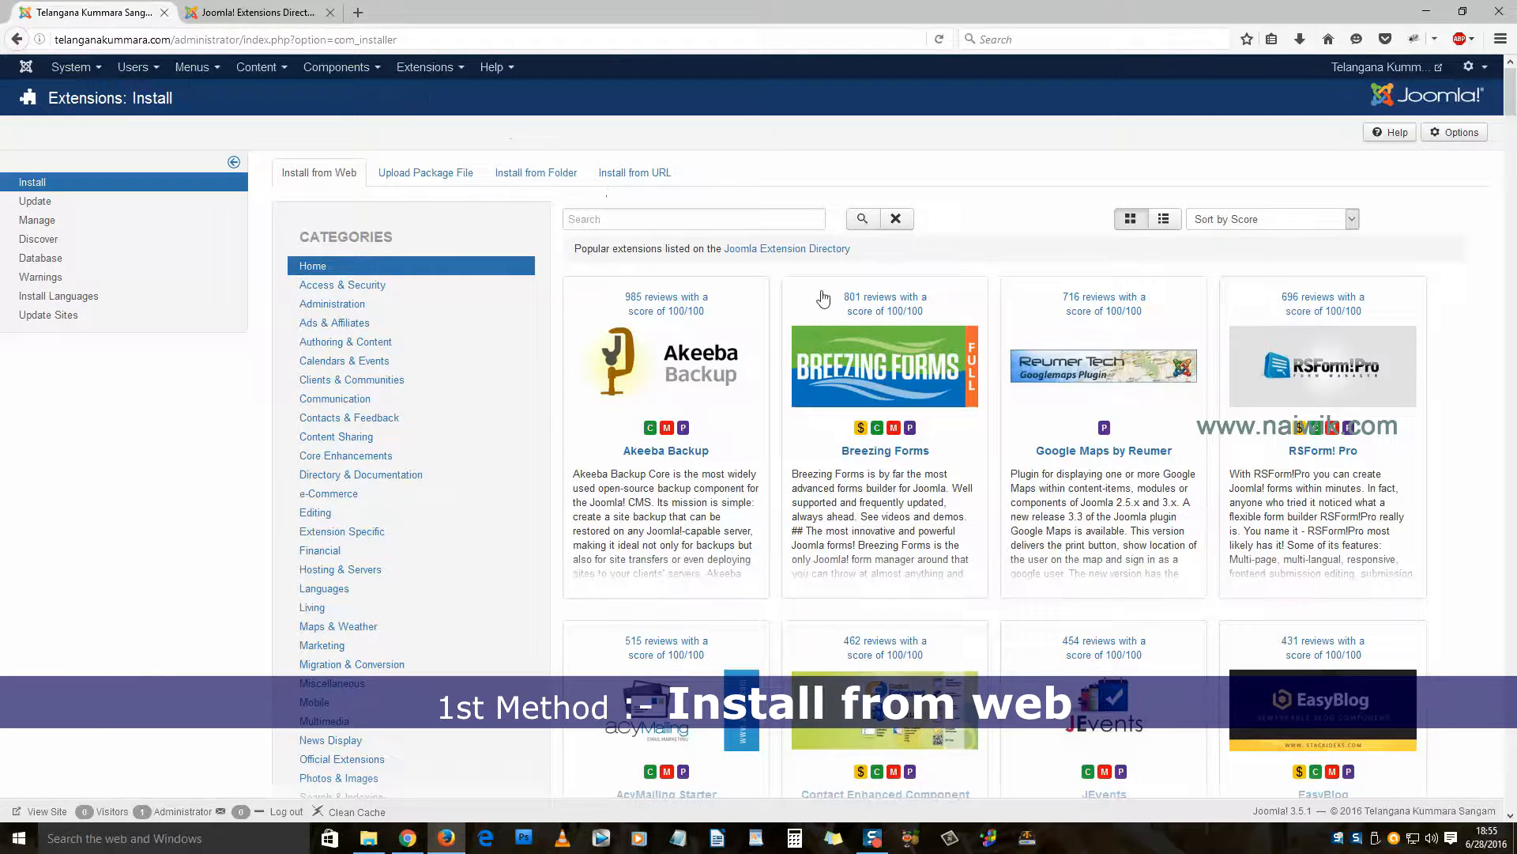
Step: Search the web installer for 'sourcerer' and open the Sourcerer result
{"action": "left_click", "coordinate": [695, 218]}
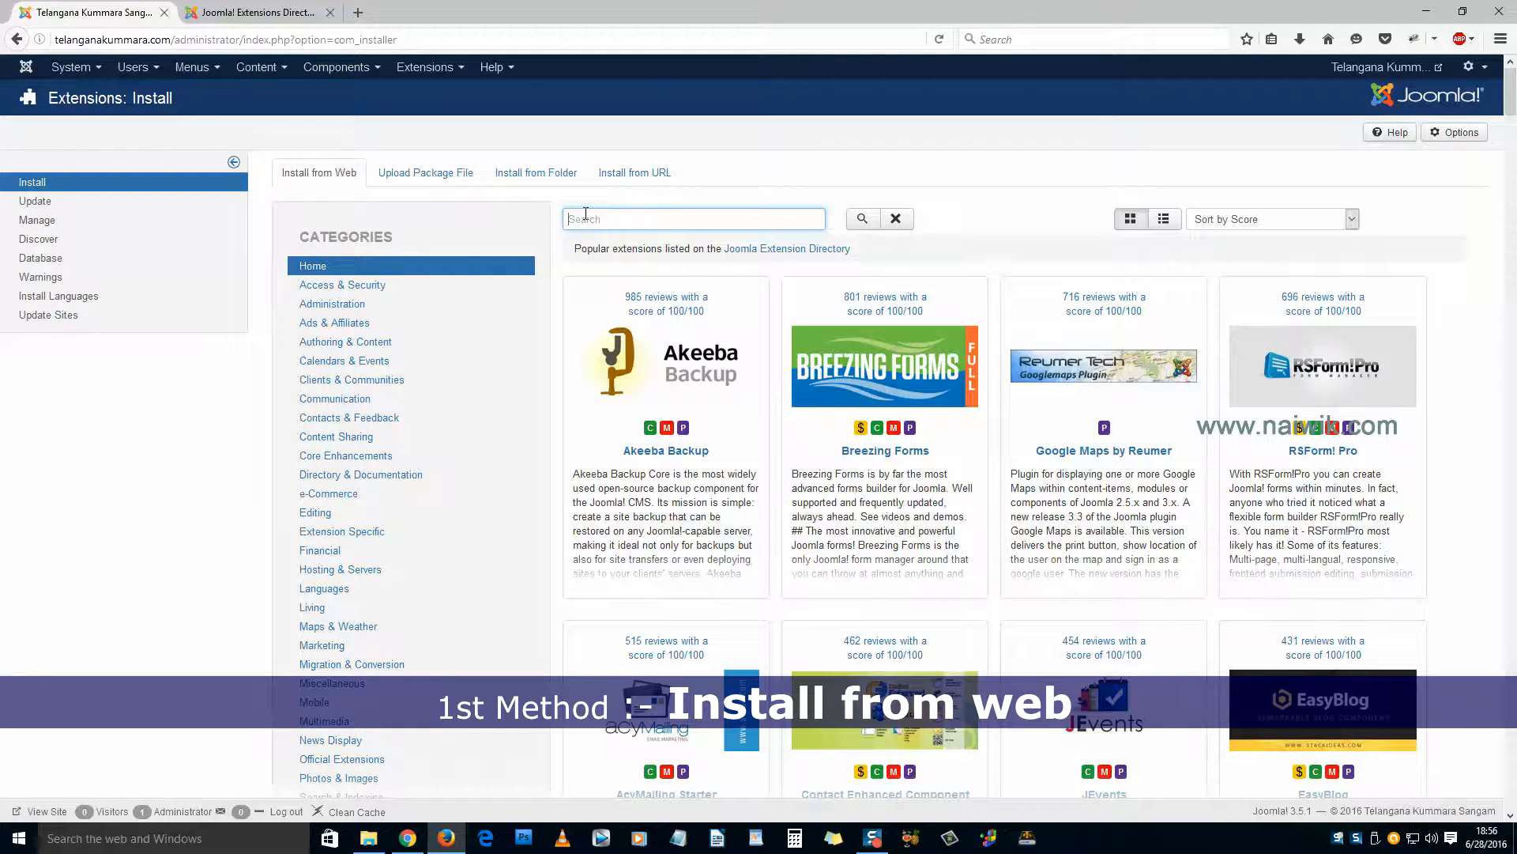
{"action": "type", "text": "sourcerer"}
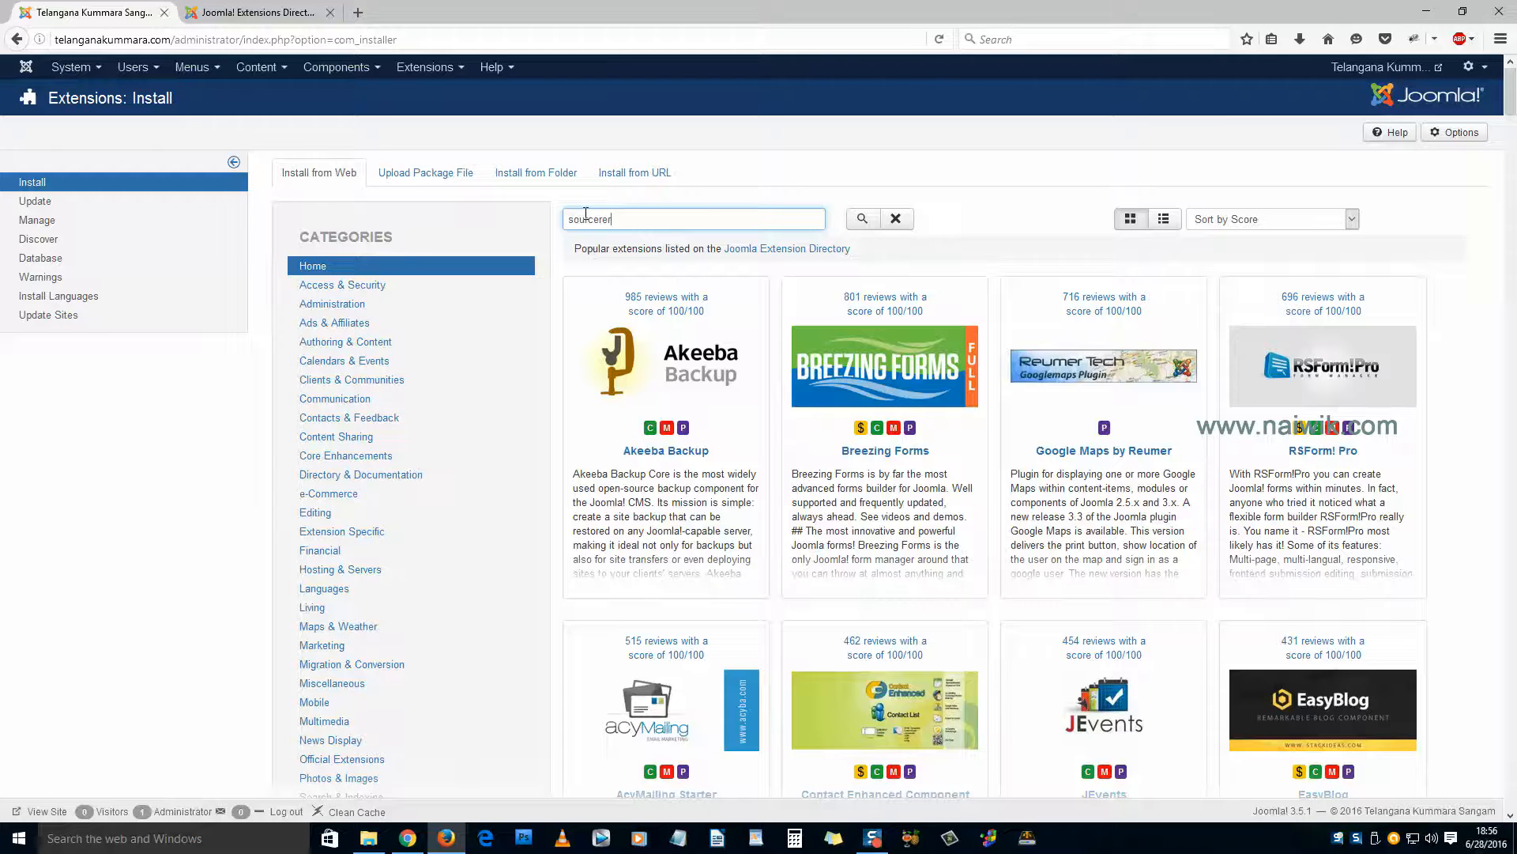
{"action": "left_click", "coordinate": [863, 218]}
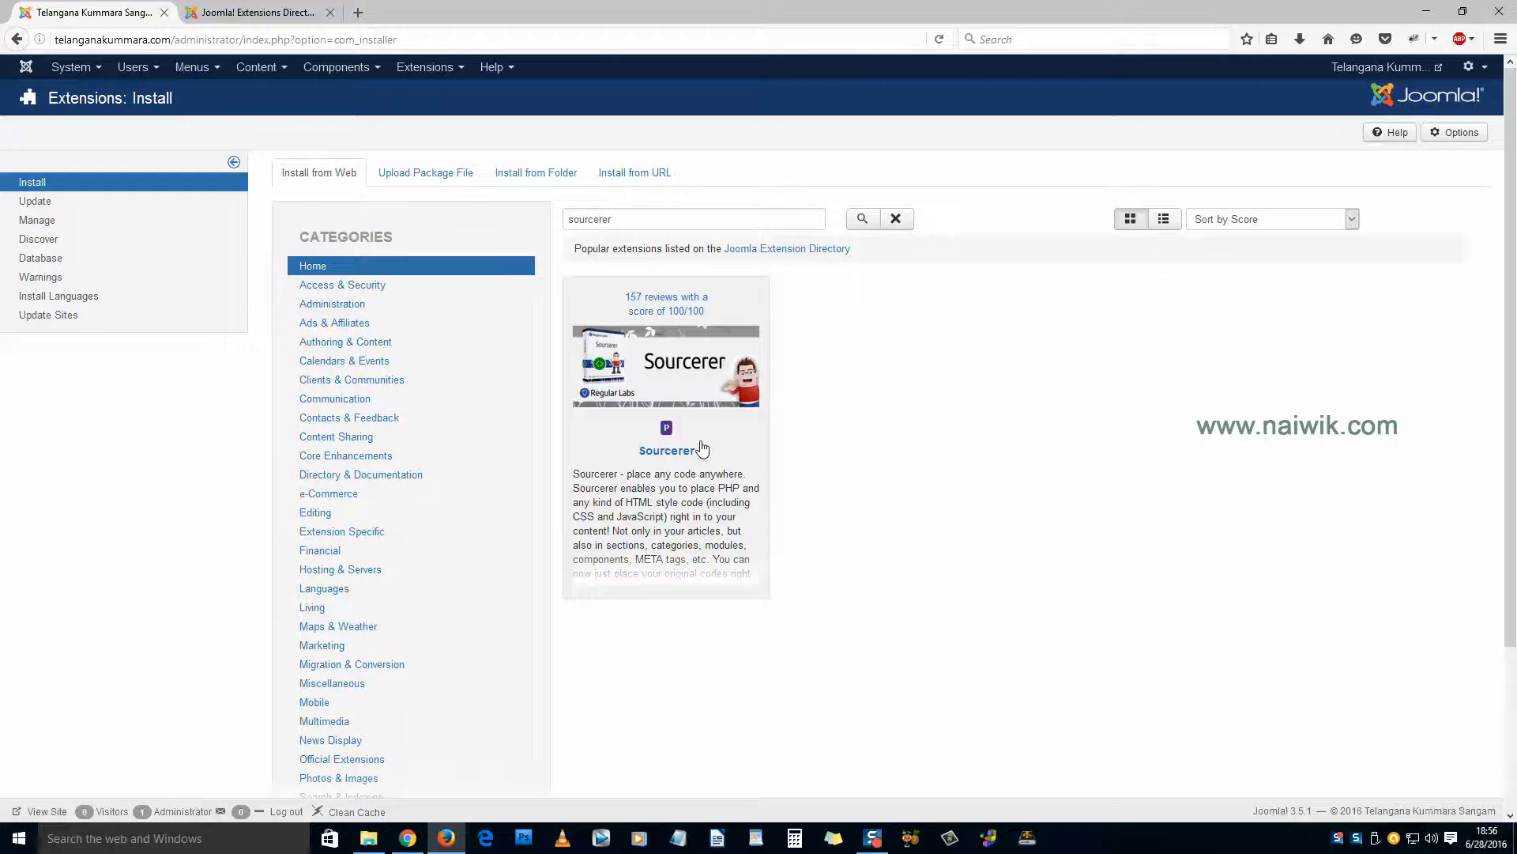
{"action": "left_click", "coordinate": [666, 450]}
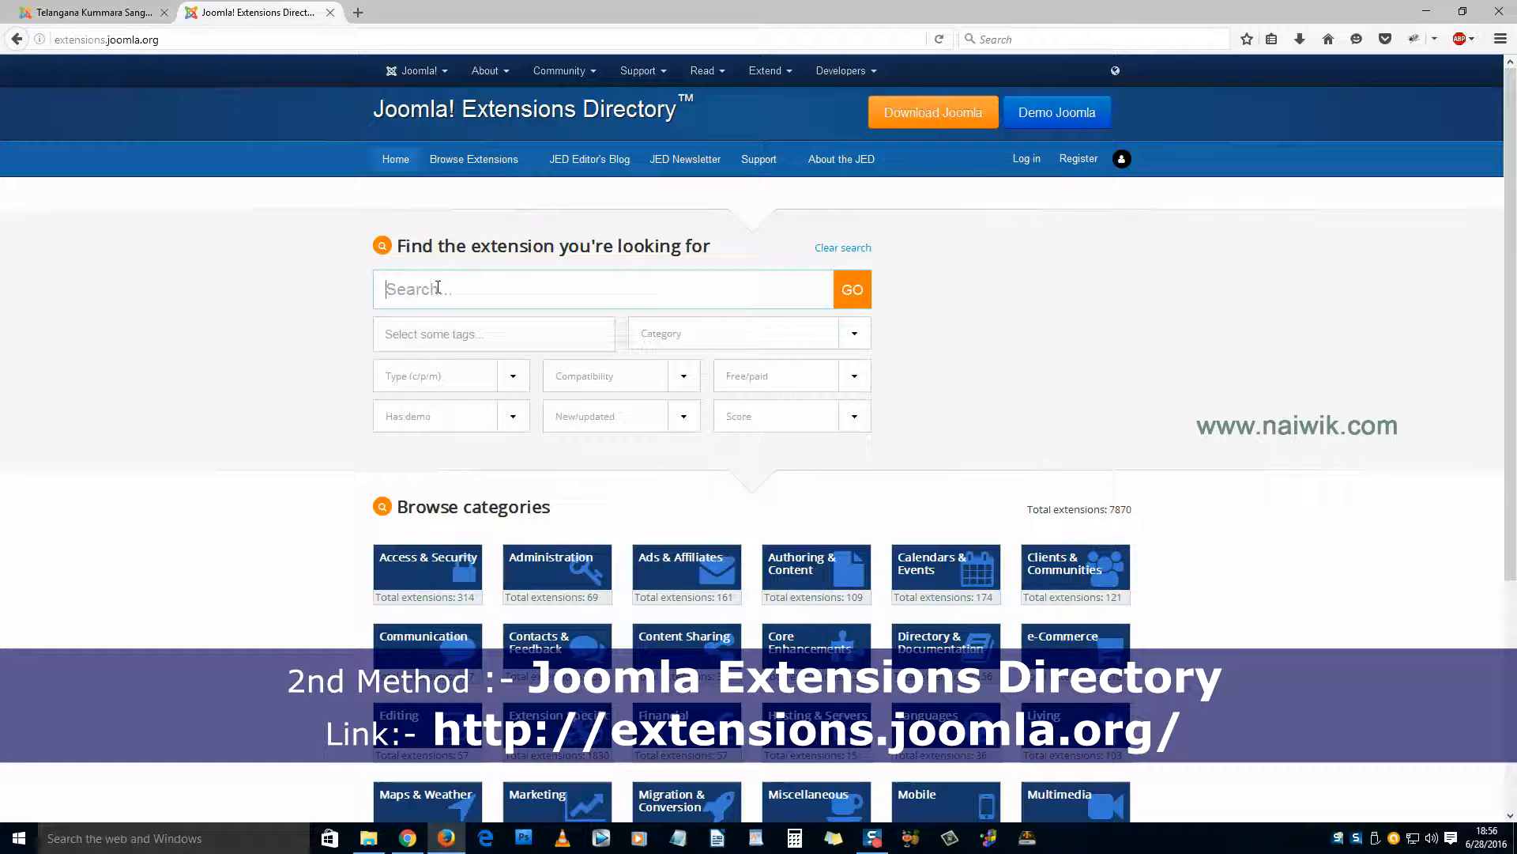
Step: Search extensions.joomla.org for 'sourcerer' and open Regular Labs' Sourcerer page
{"action": "type", "text": "sourcerer"}
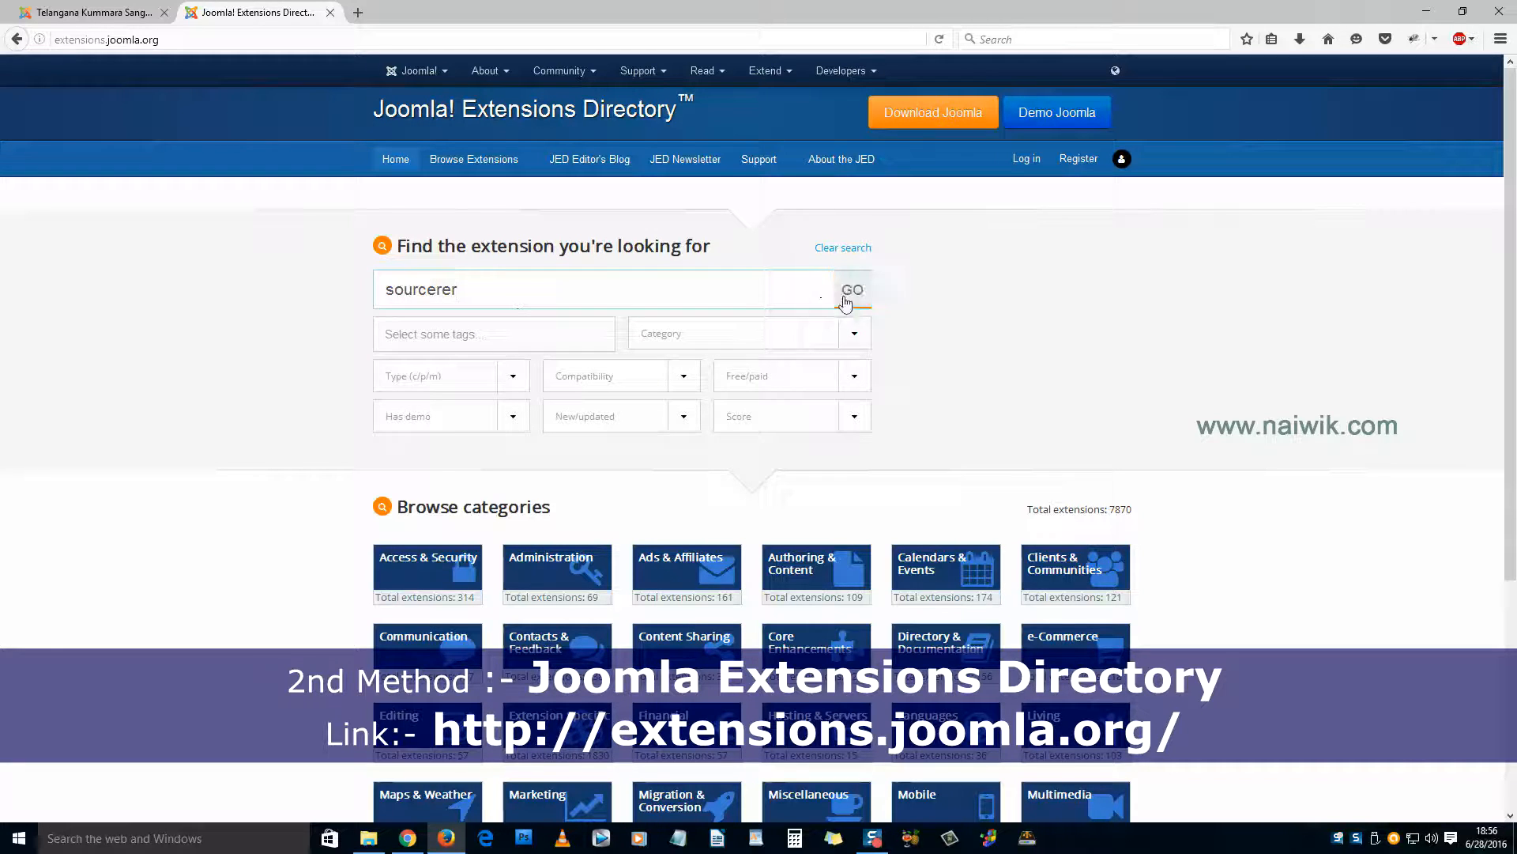
{"action": "left_click", "coordinate": [853, 290]}
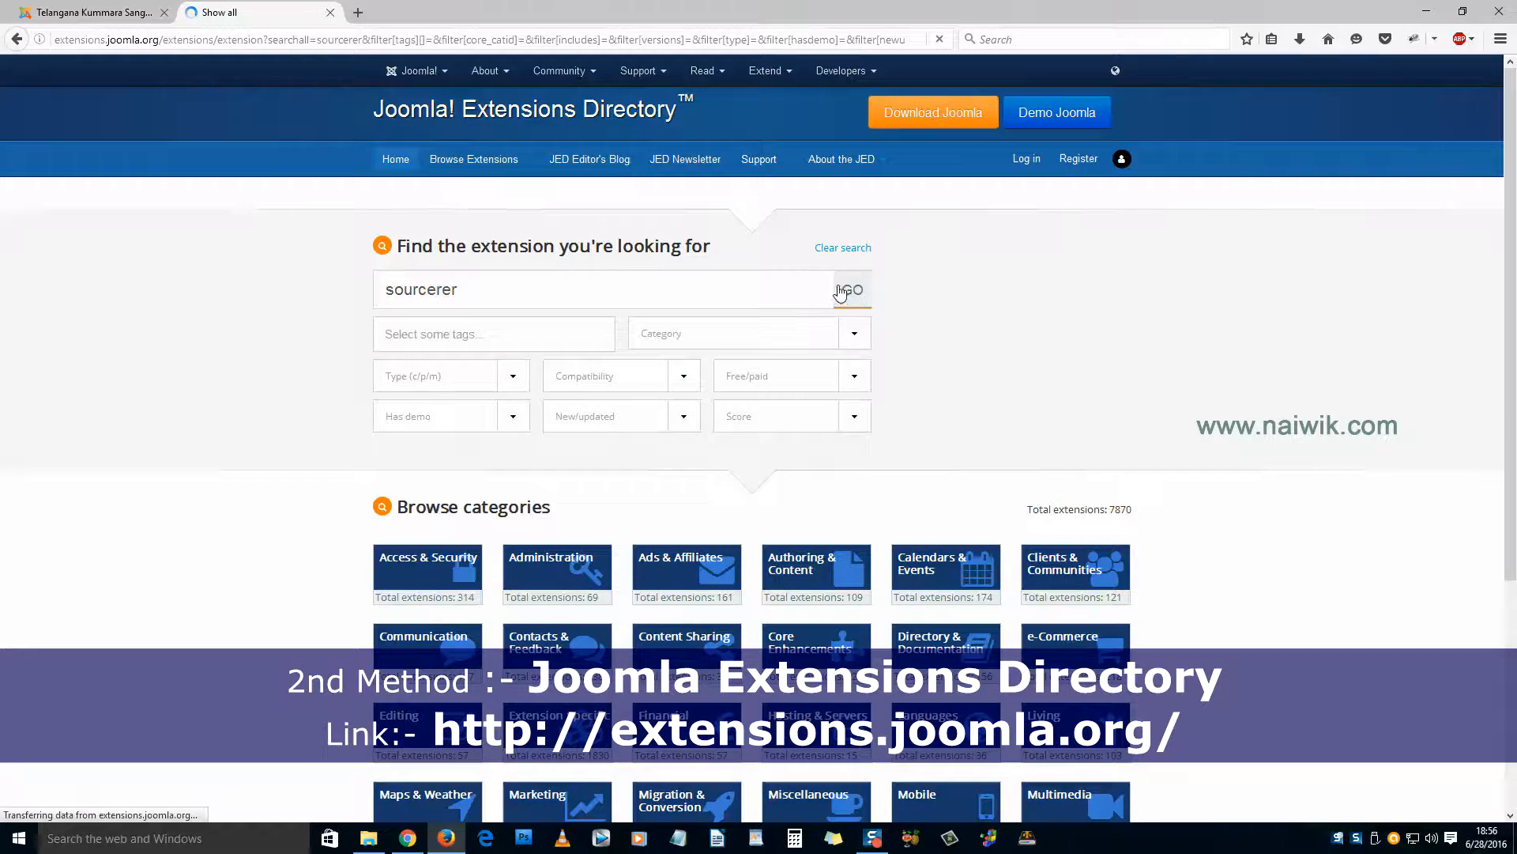
{"action": "left_click", "coordinate": [855, 289]}
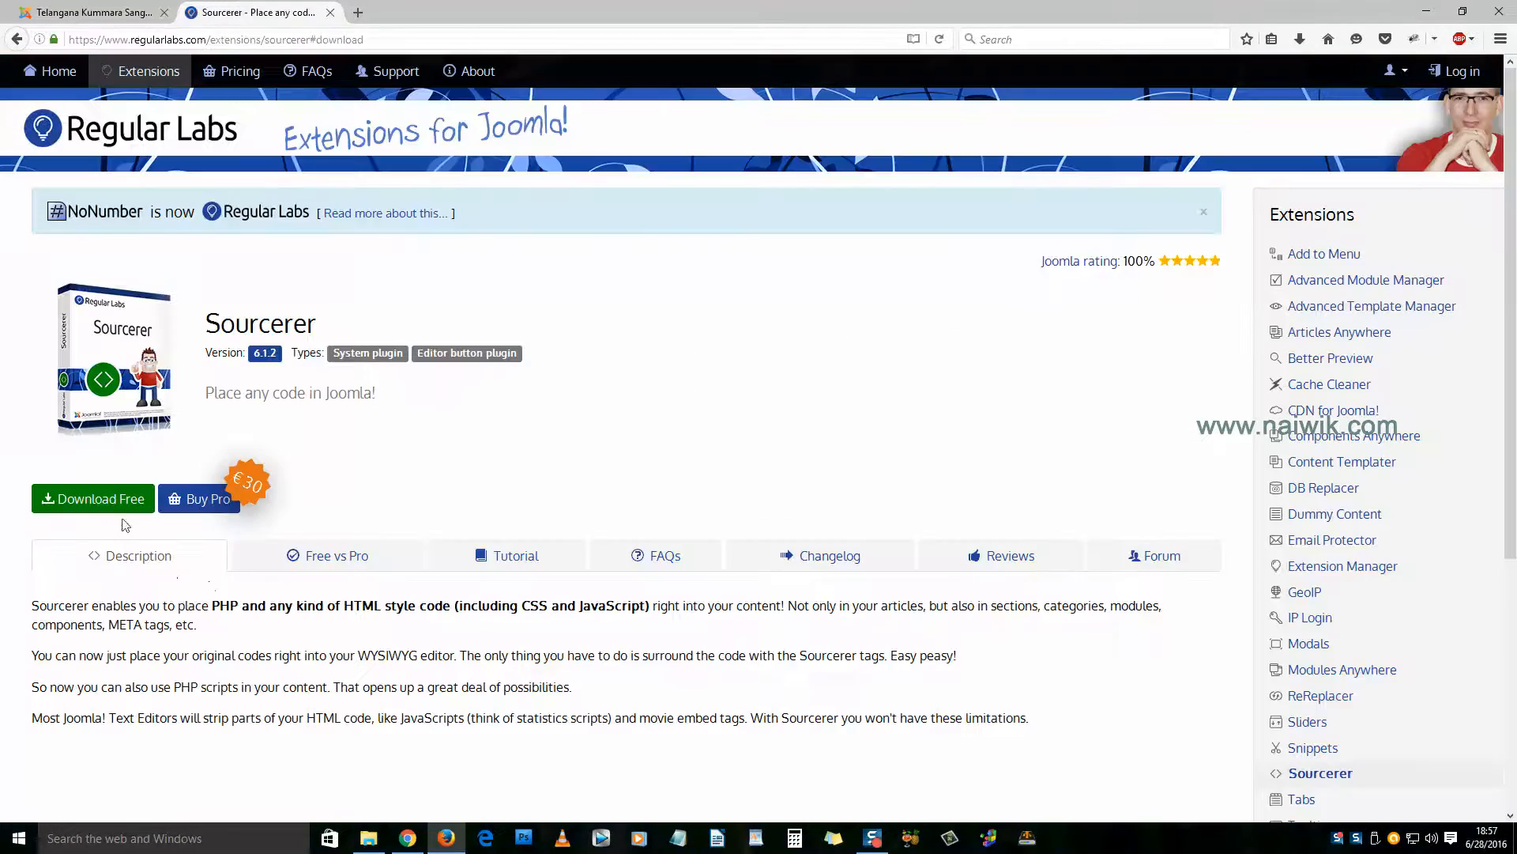
Step: Download the free Sourcerer v6.1.2 package for Joomla 3 and save the zip
{"action": "left_click", "coordinate": [92, 498]}
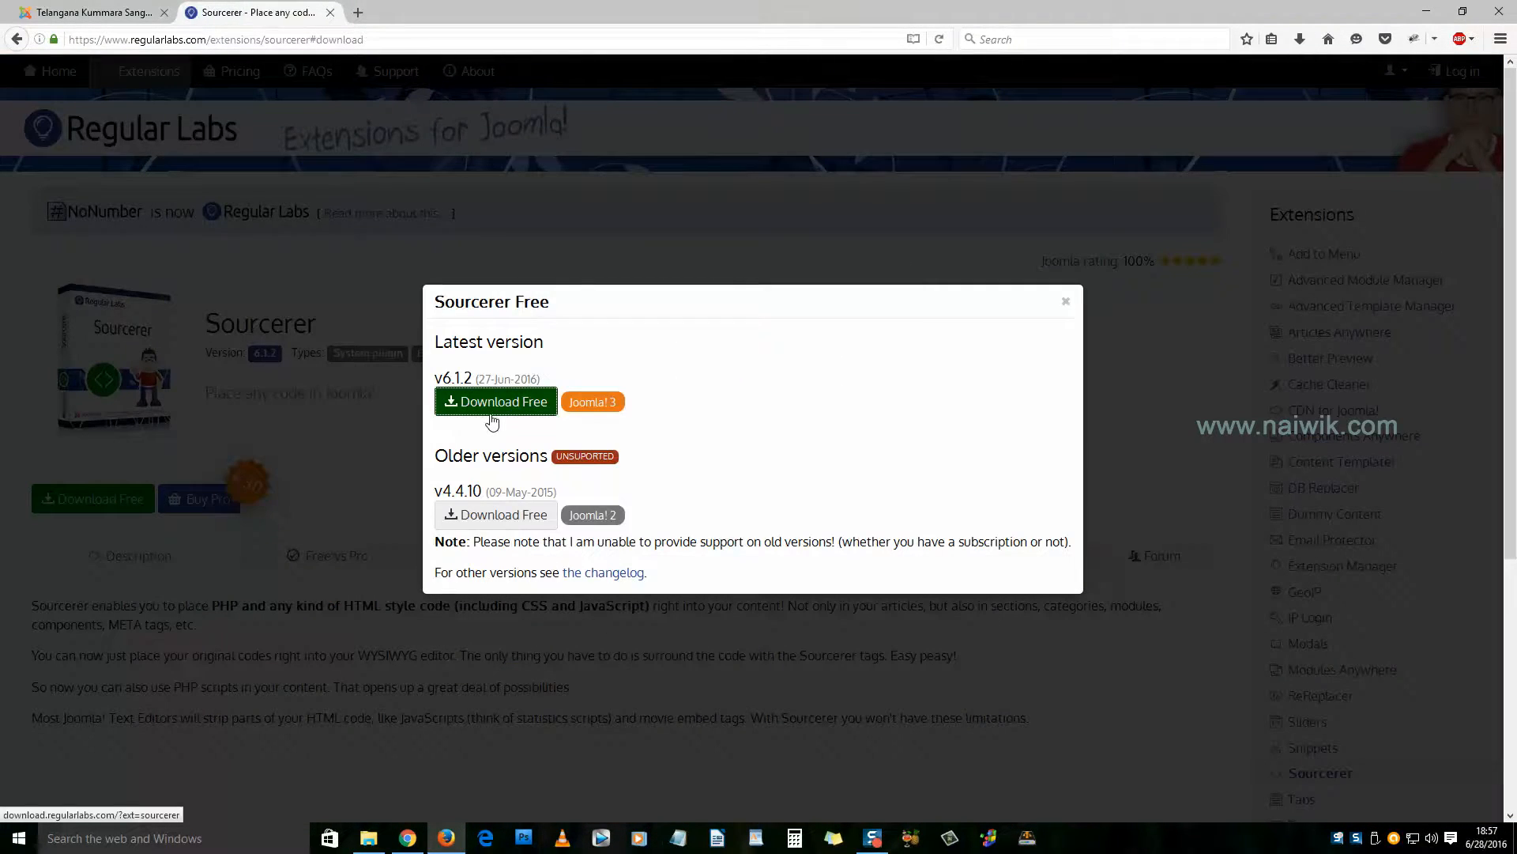
{"action": "left_click", "coordinate": [495, 401]}
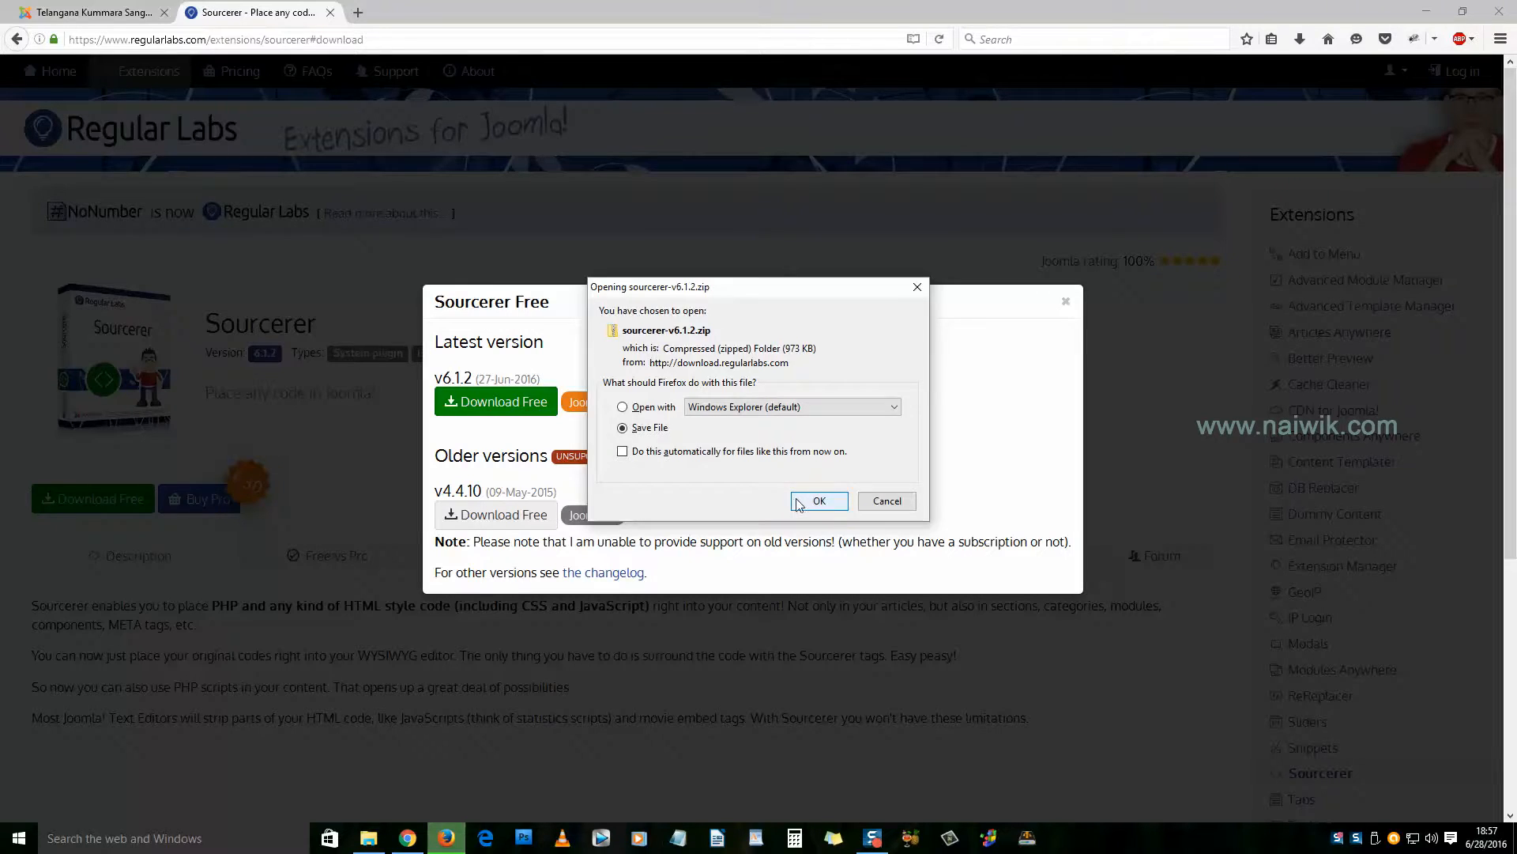
{"action": "left_click", "coordinate": [819, 500]}
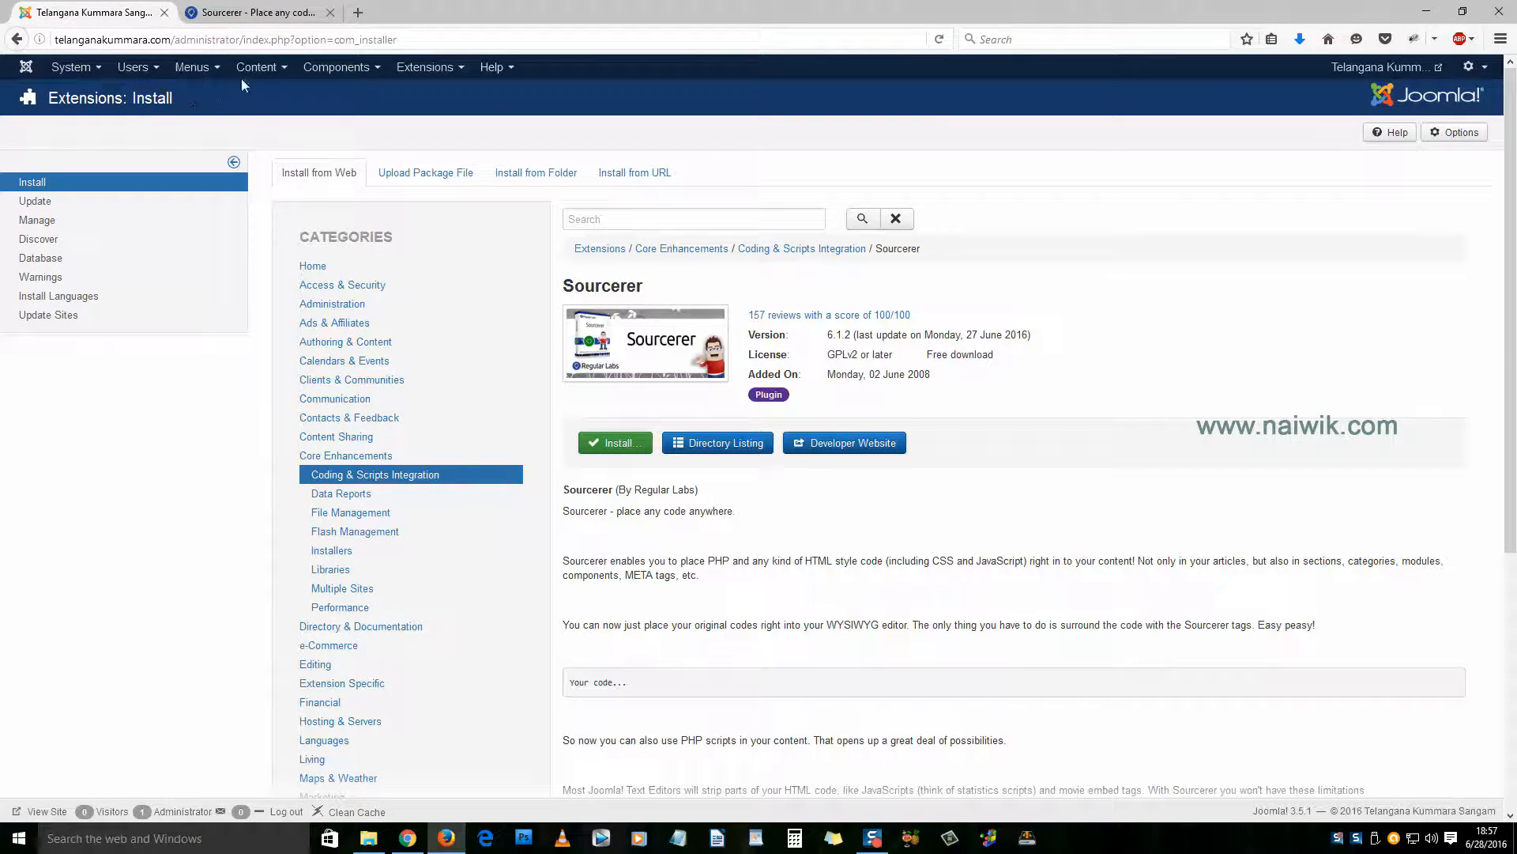
Step: Select sourcerer-v6.1.2.zip in the installer's Upload Package File tab
{"action": "left_click", "coordinate": [424, 67]}
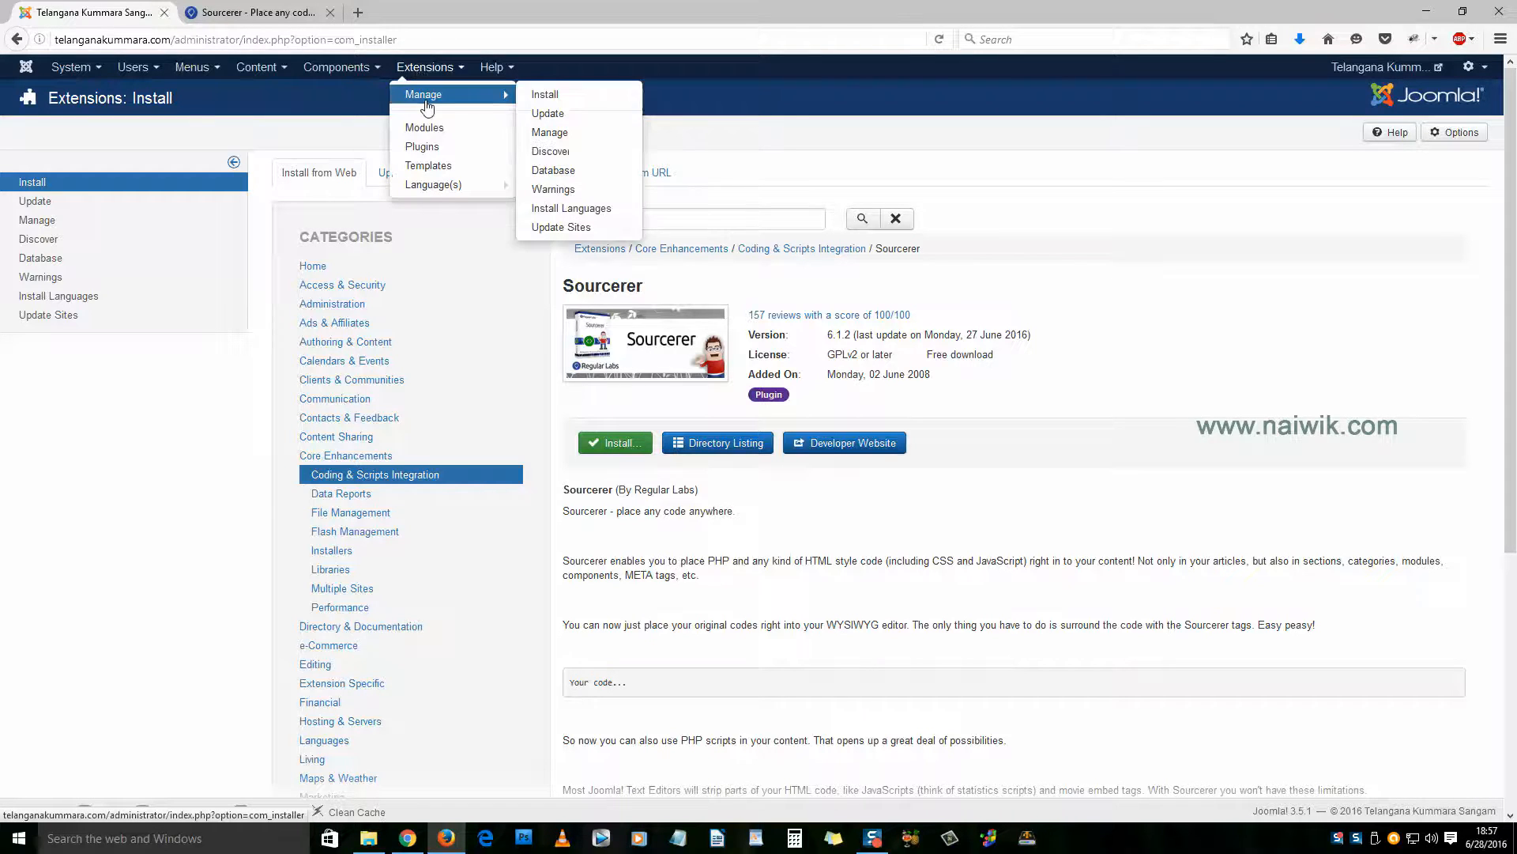
{"action": "left_click", "coordinate": [318, 172]}
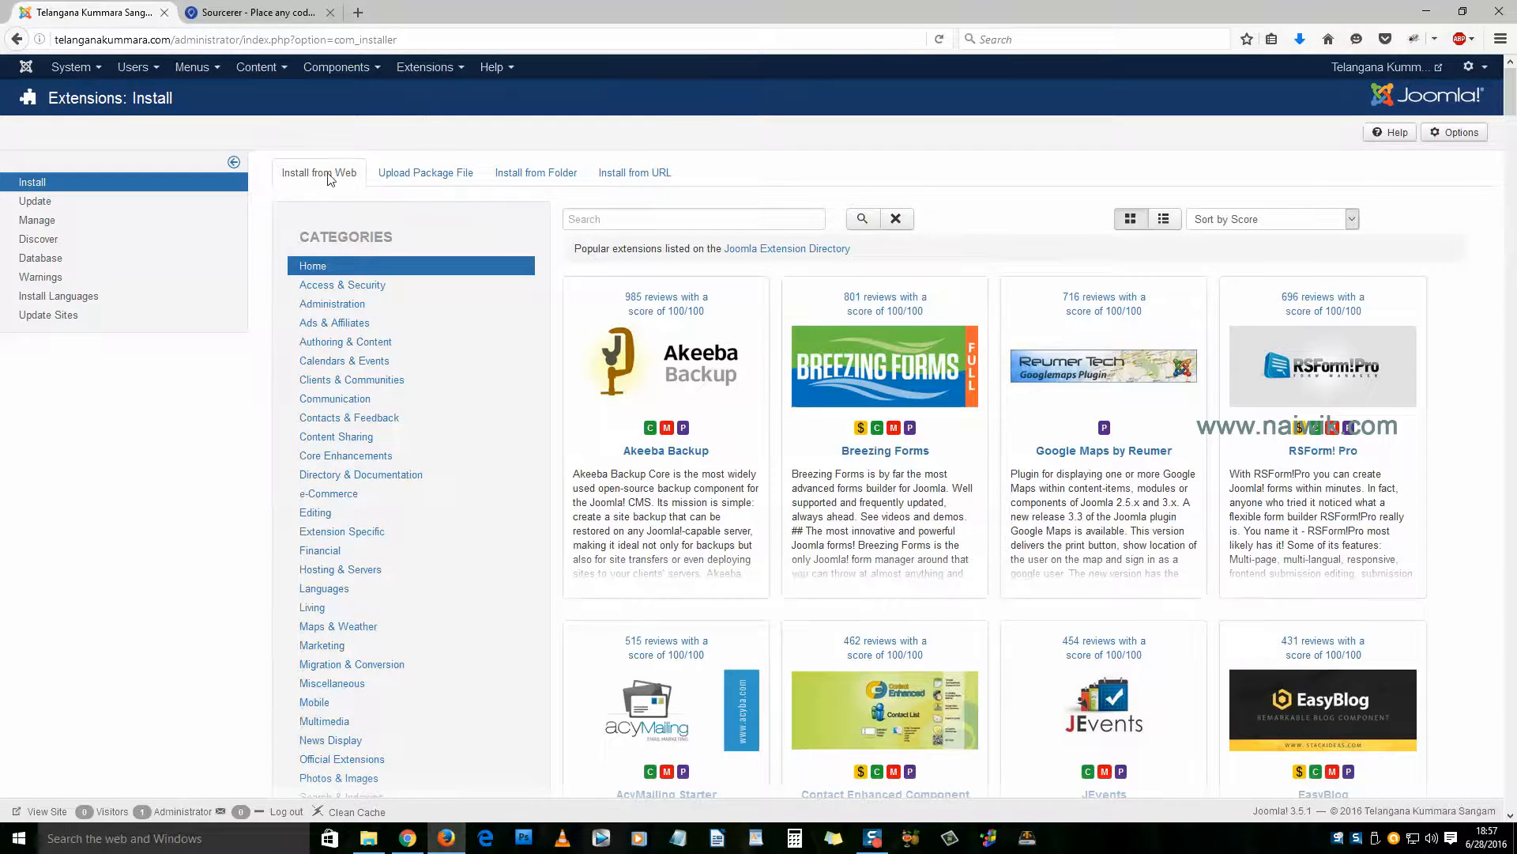
{"action": "mouse_move", "coordinate": [402, 177]}
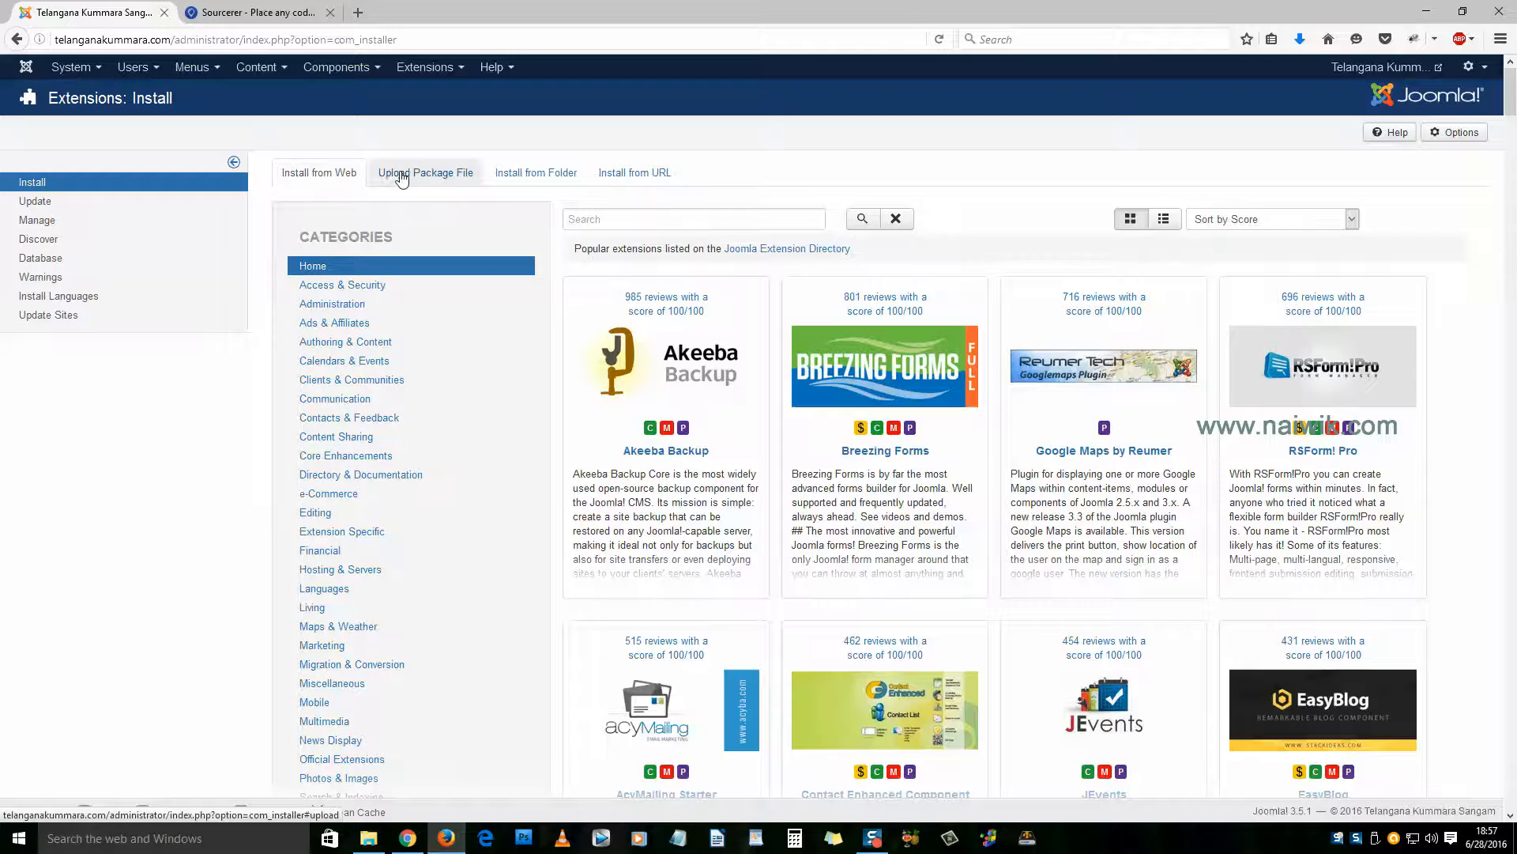
{"action": "mouse_move", "coordinate": [413, 181]}
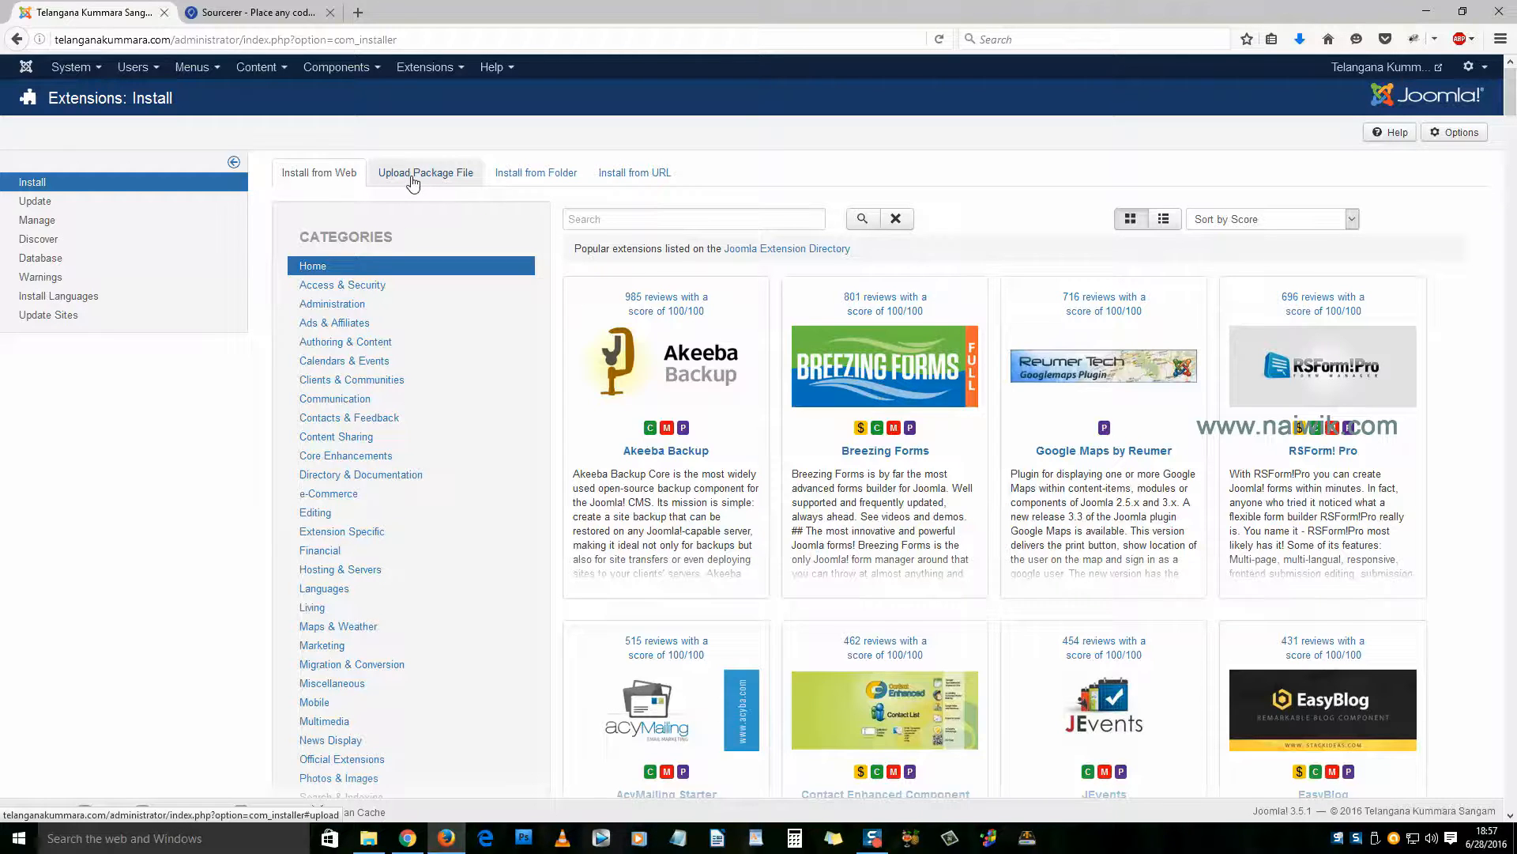
{"action": "left_click", "coordinate": [425, 172]}
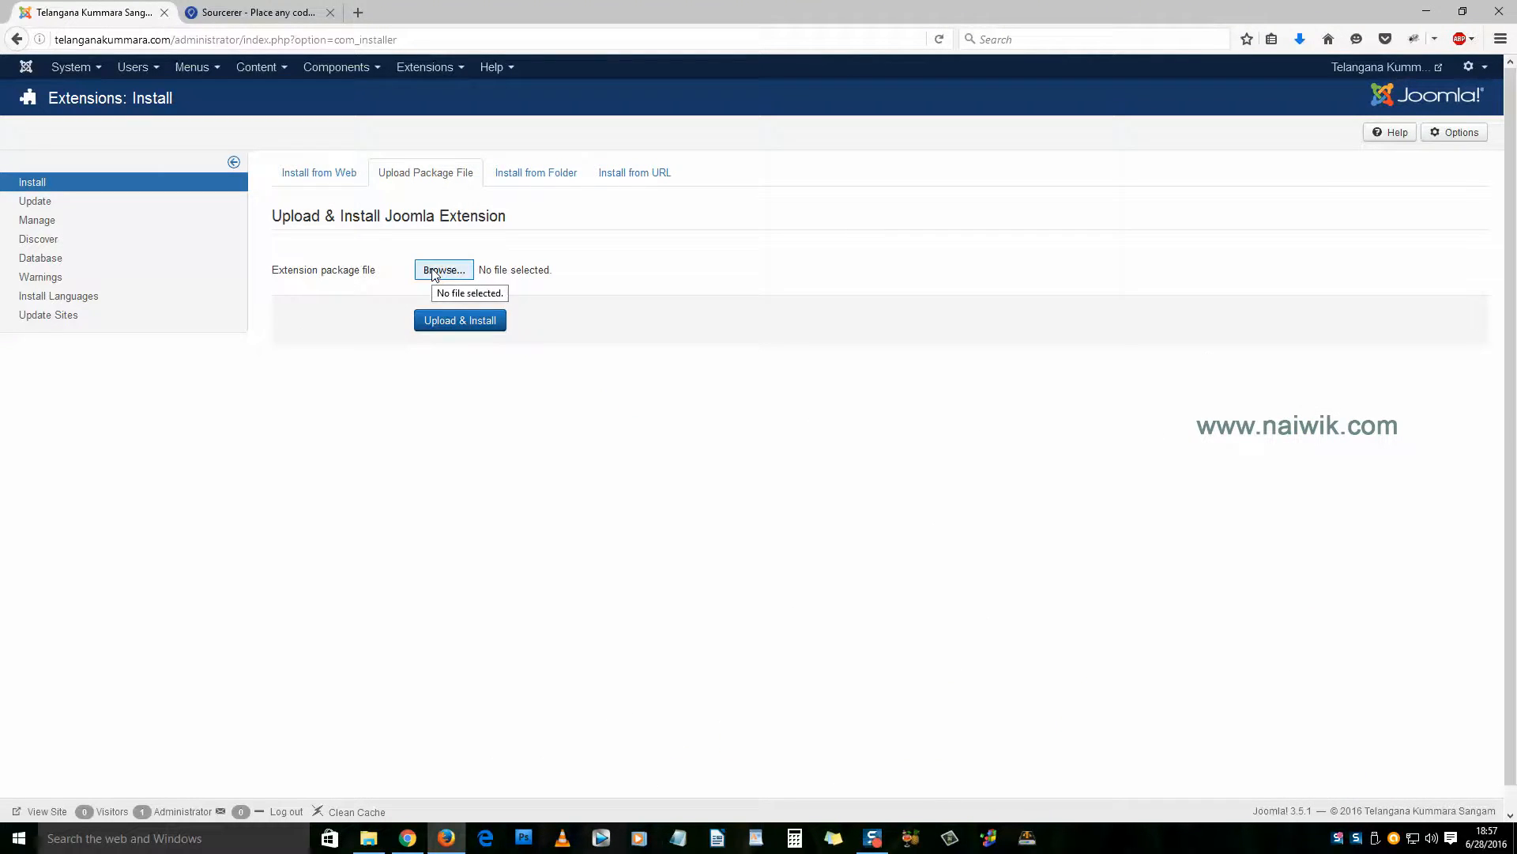
{"action": "left_click", "coordinate": [443, 269]}
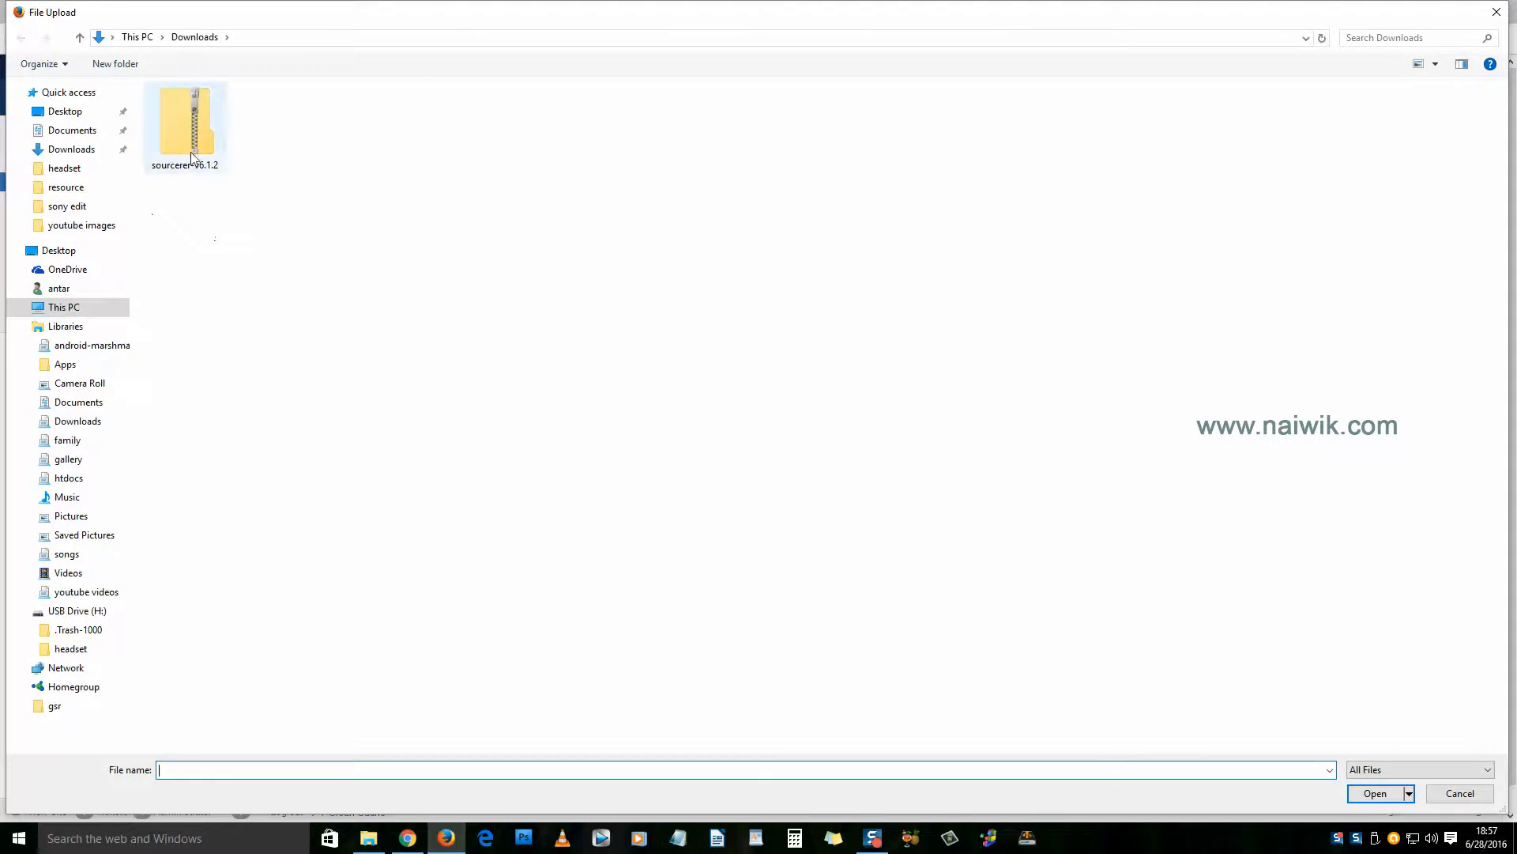
{"action": "left_click", "coordinate": [185, 126]}
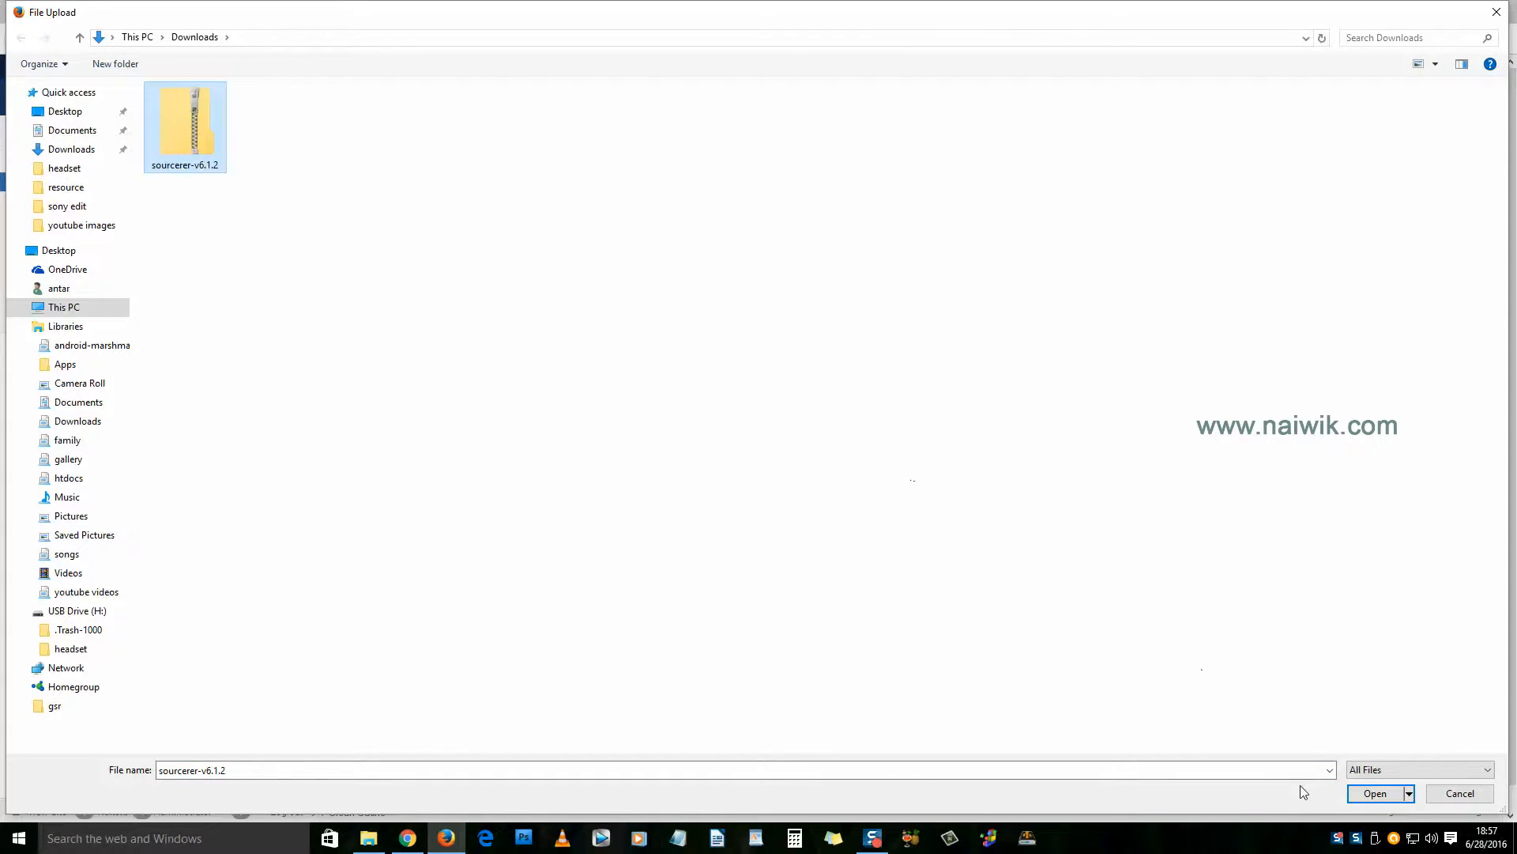
{"action": "left_click", "coordinate": [1374, 793]}
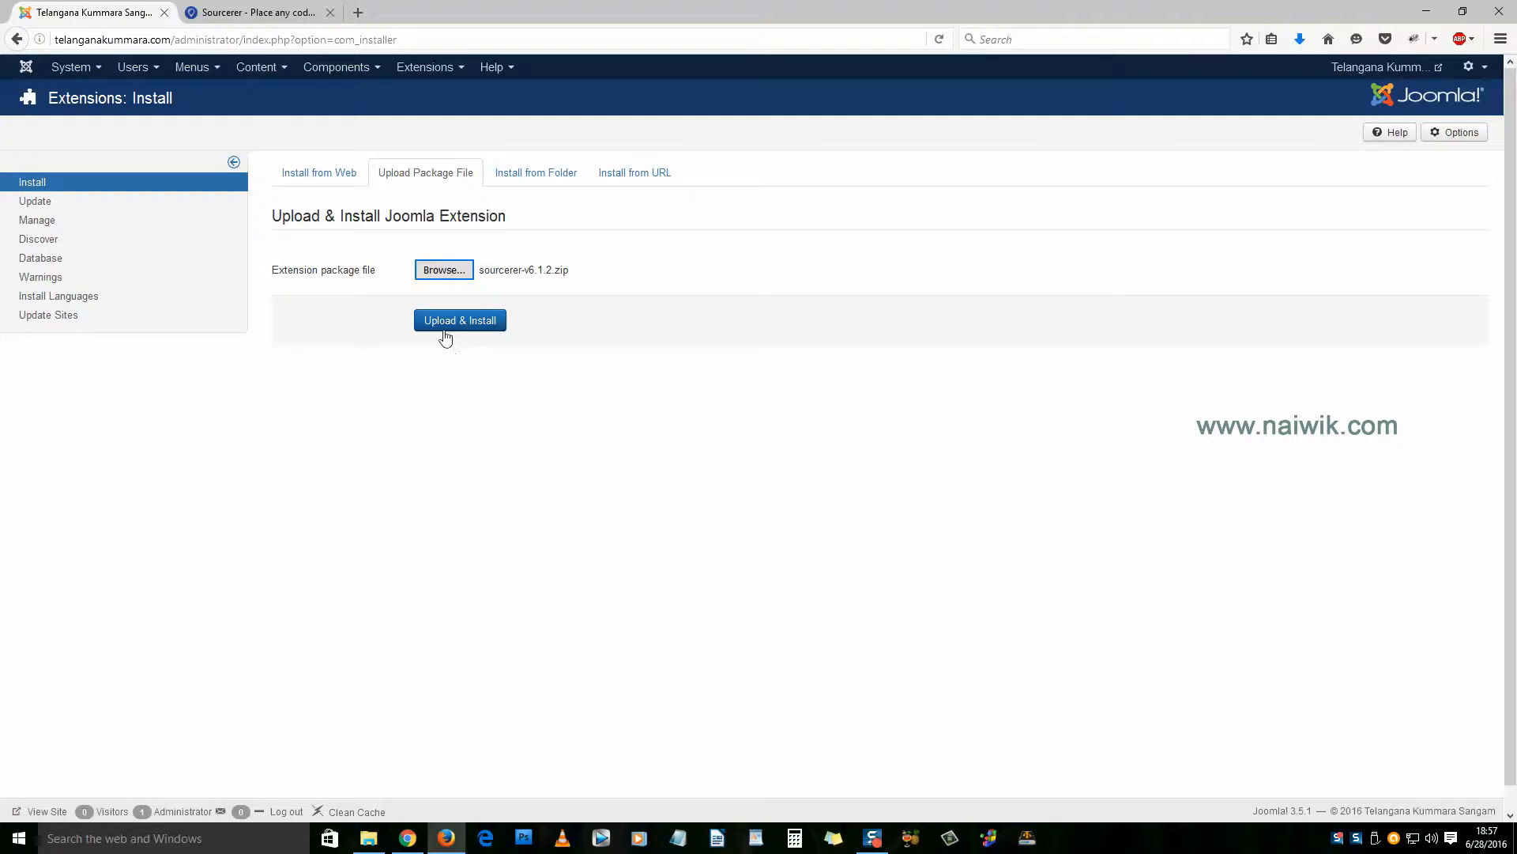
Step: Upload and install sourcerer-v6.1.2.zip, then dismiss the success message
{"action": "left_click", "coordinate": [460, 321]}
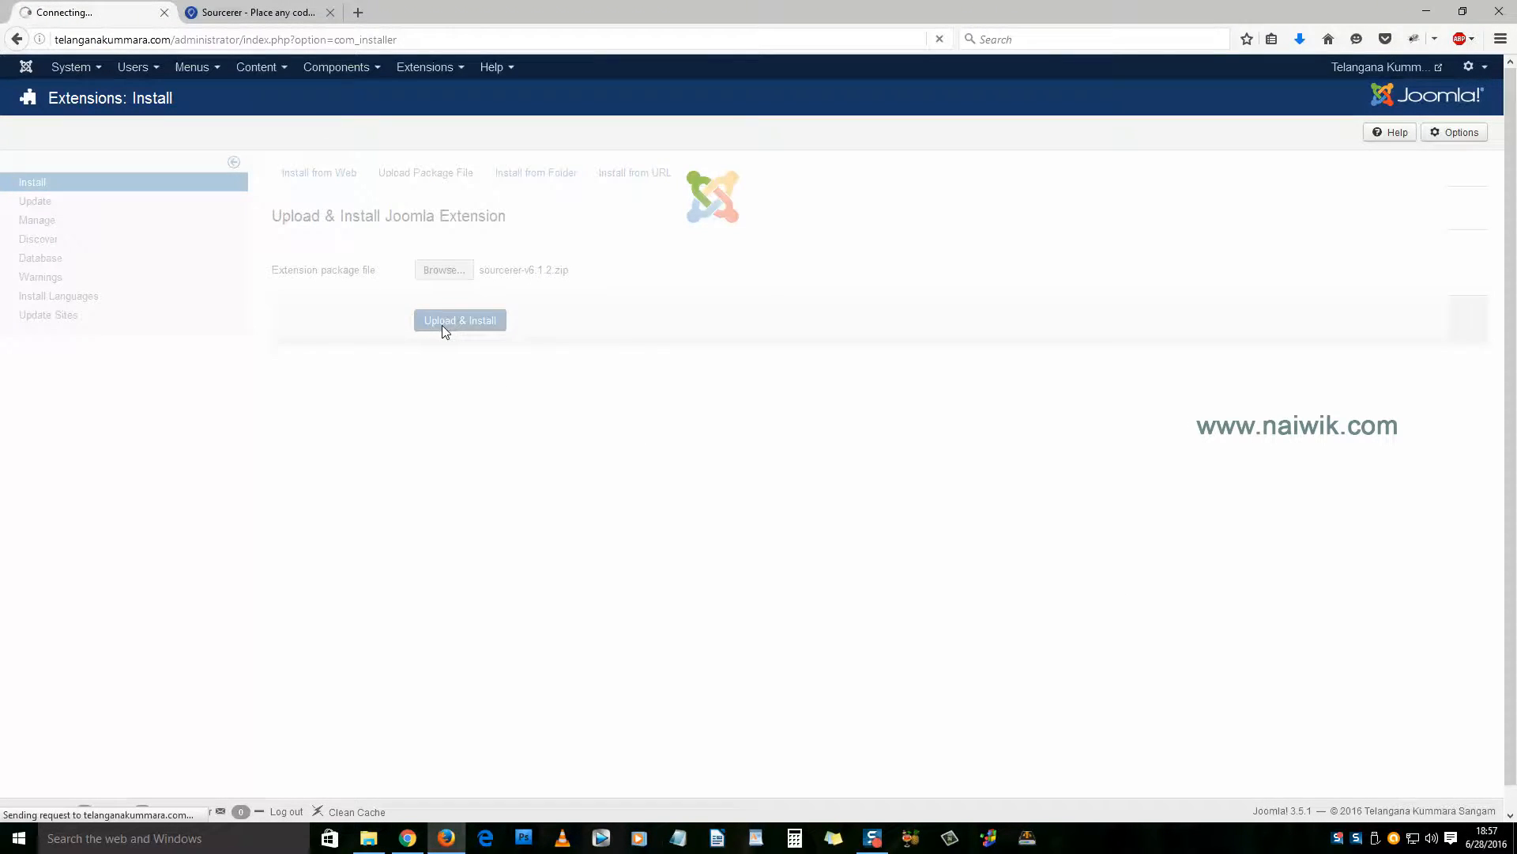
{"action": "left_click", "coordinate": [460, 320]}
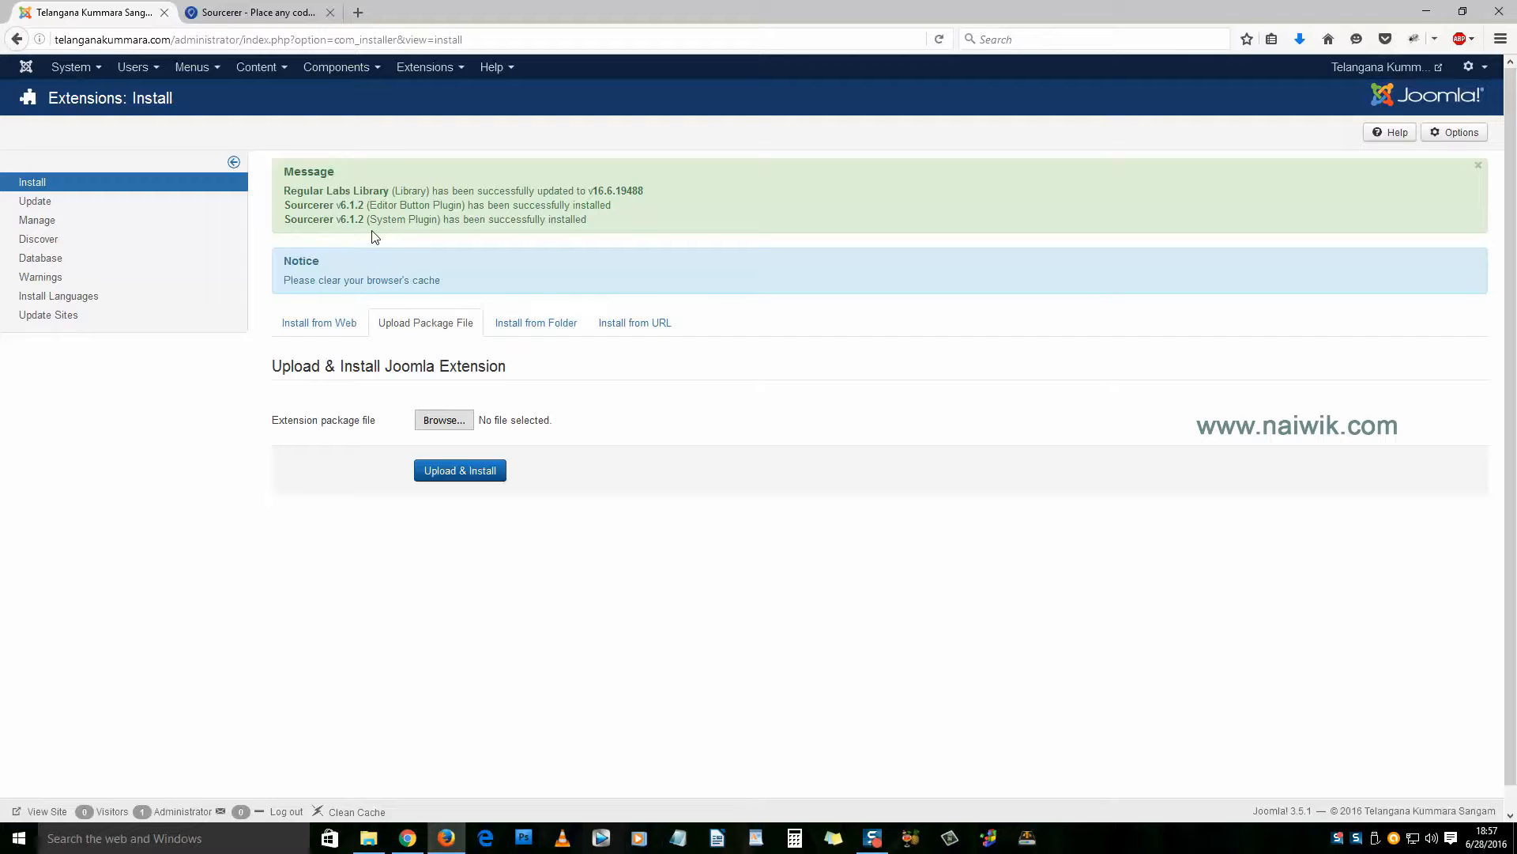
{"action": "left_click", "coordinate": [425, 67]}
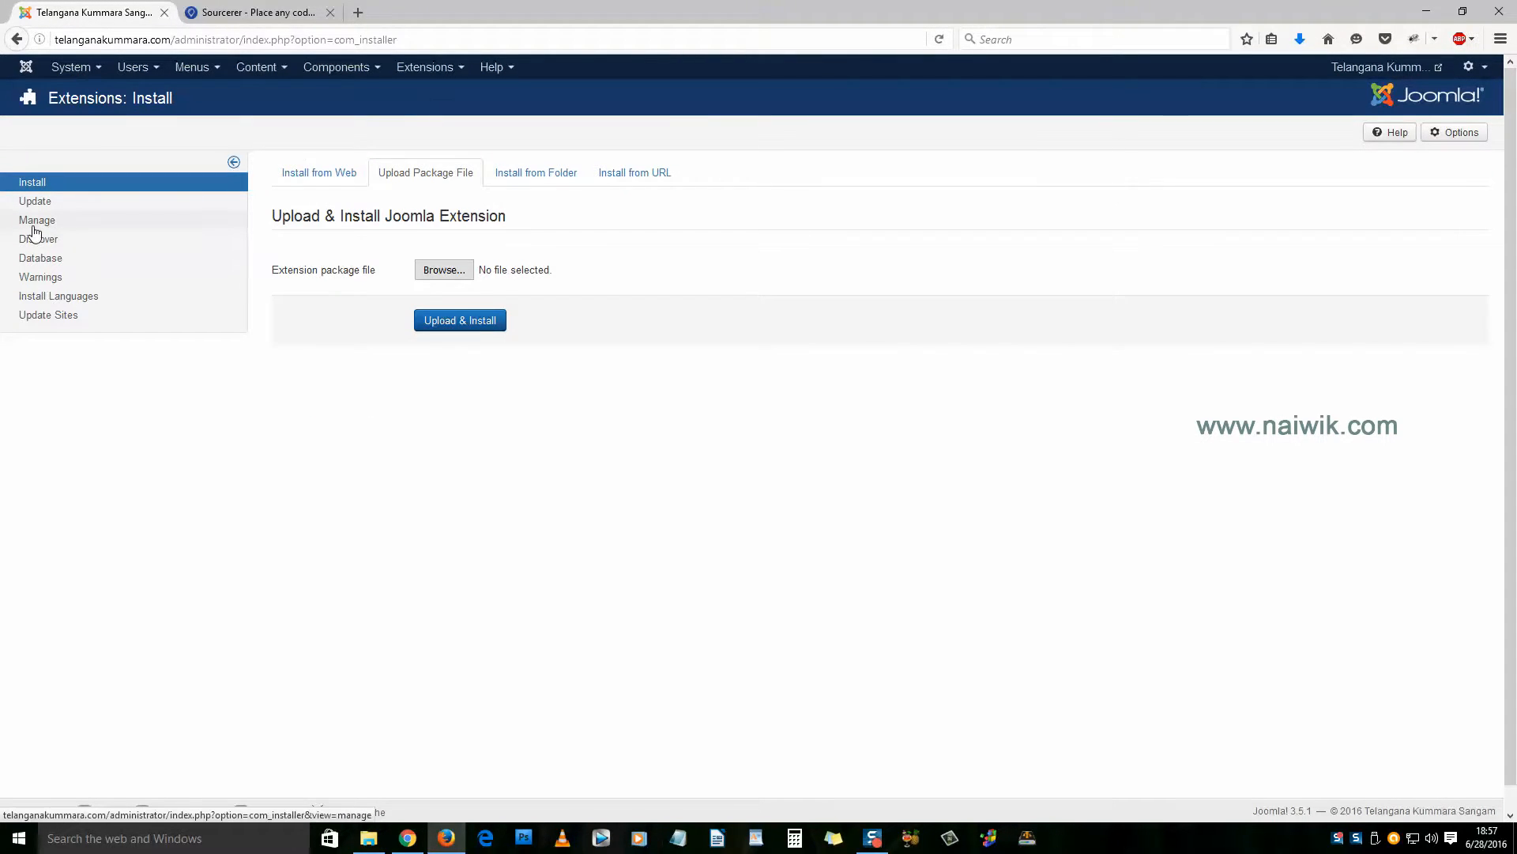
Step: Filter Extensions: Manage by 'sou' to show the two Sourcerer 6.1.2 plugins
{"action": "left_click", "coordinate": [36, 220]}
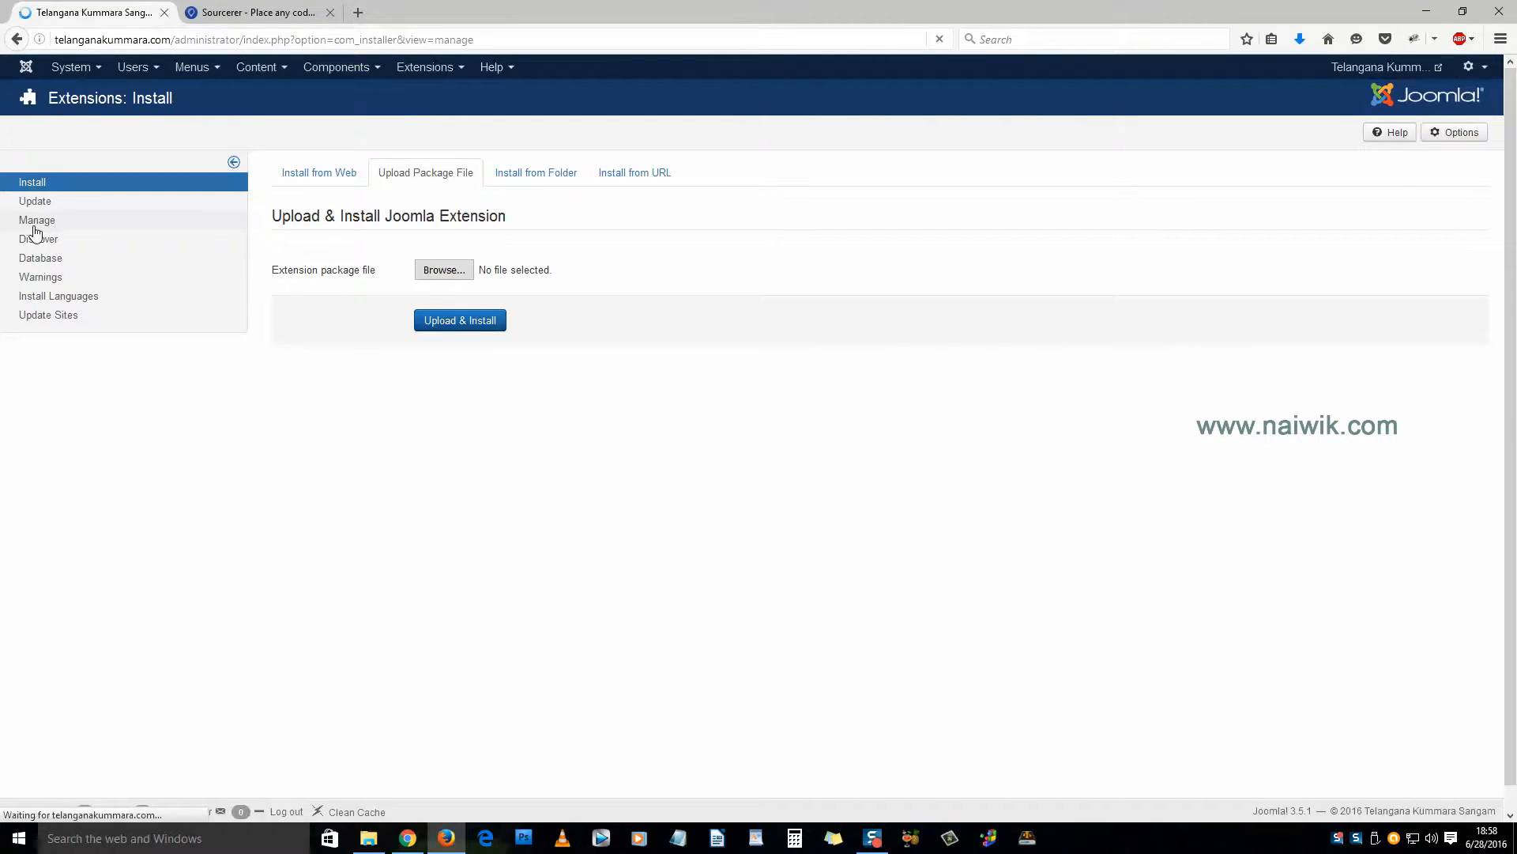
{"action": "left_click", "coordinate": [36, 220]}
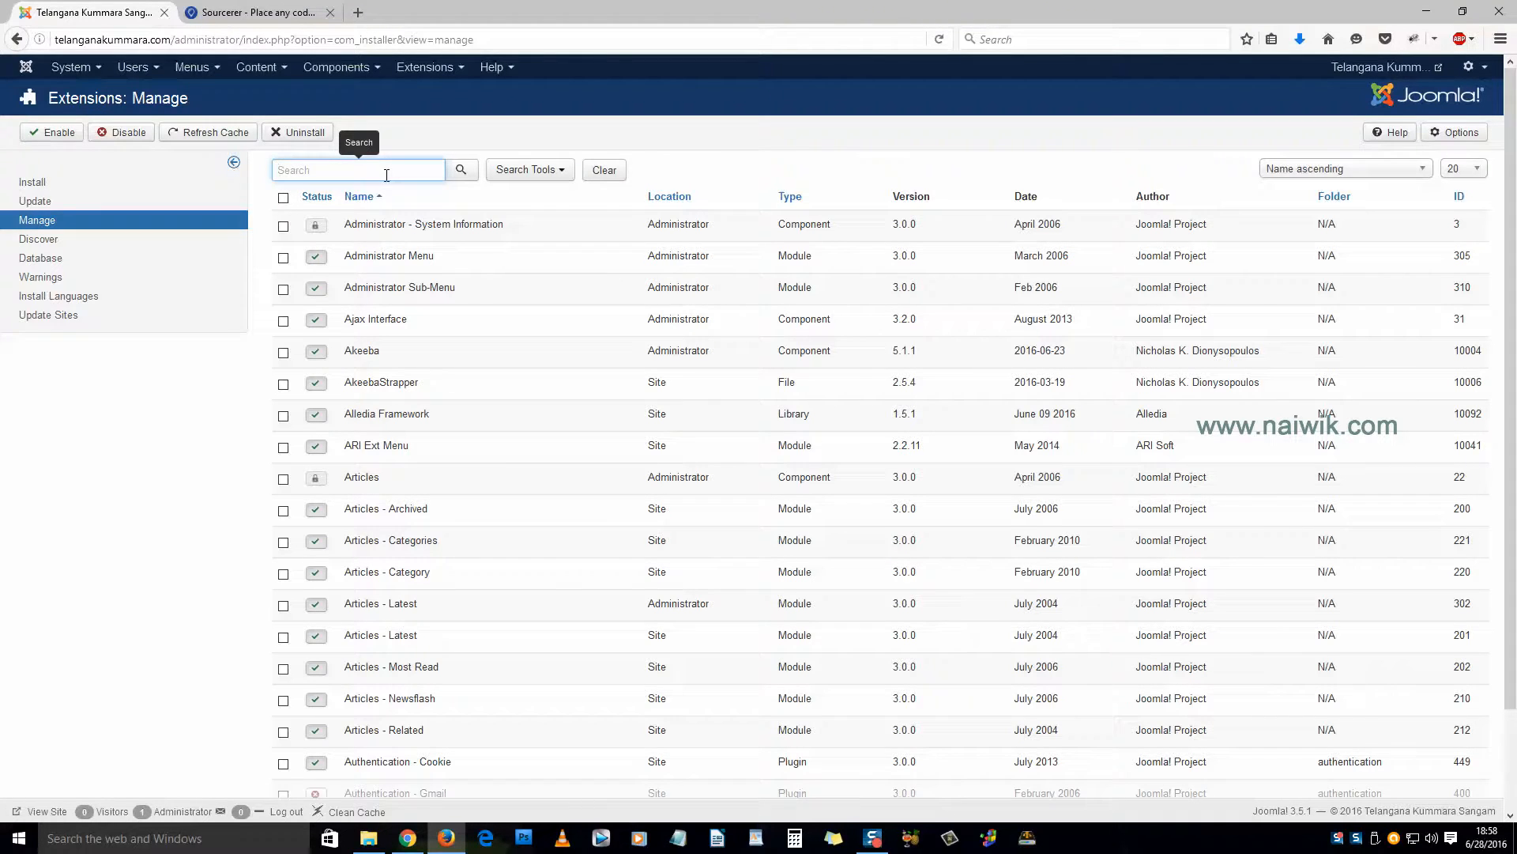
{"action": "type", "text": "sourcerer"}
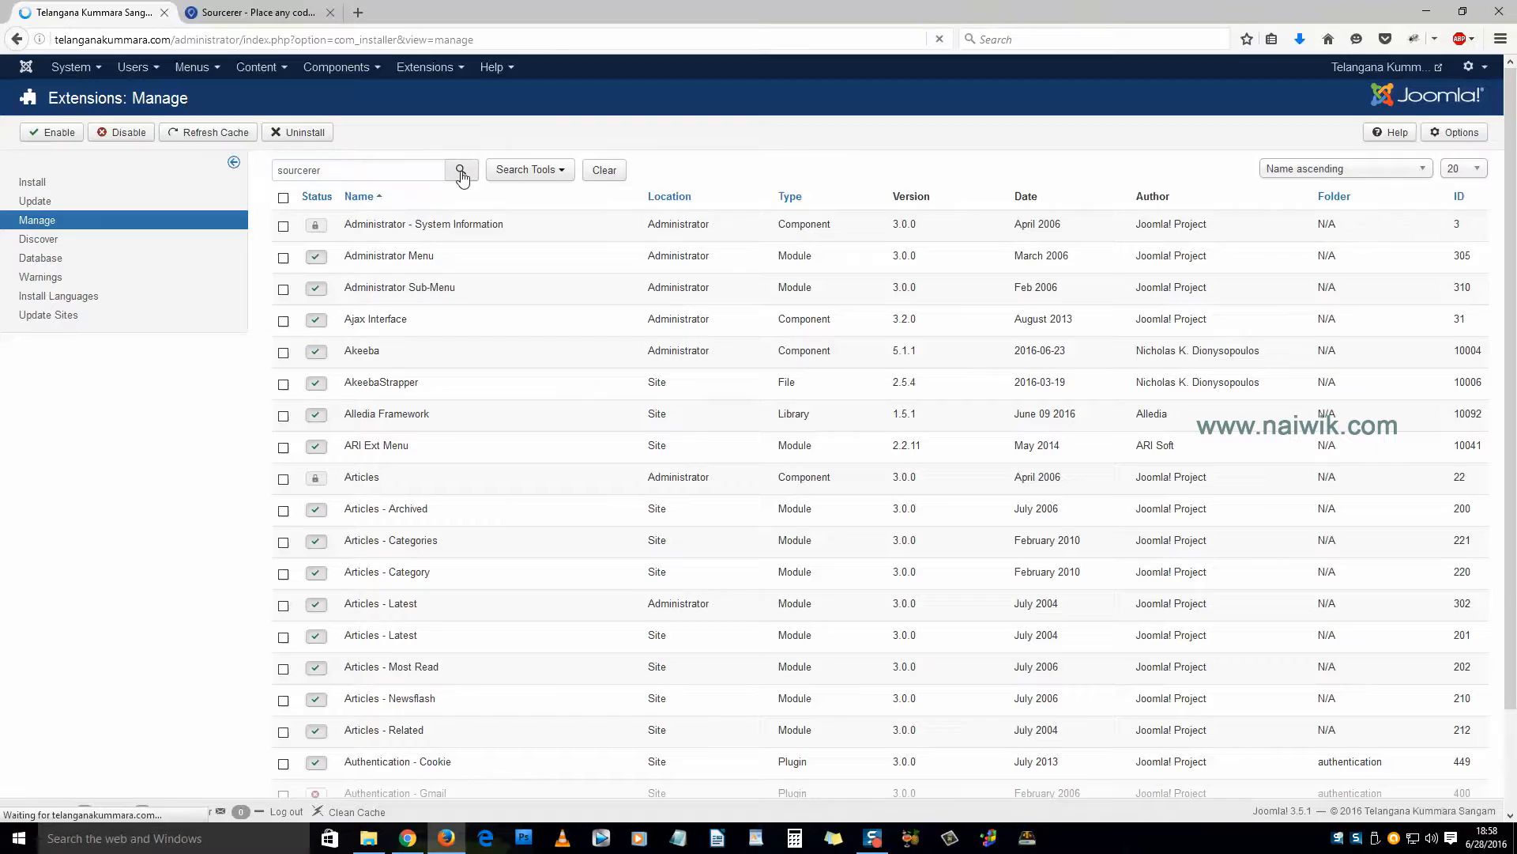
{"action": "left_click", "coordinate": [462, 170]}
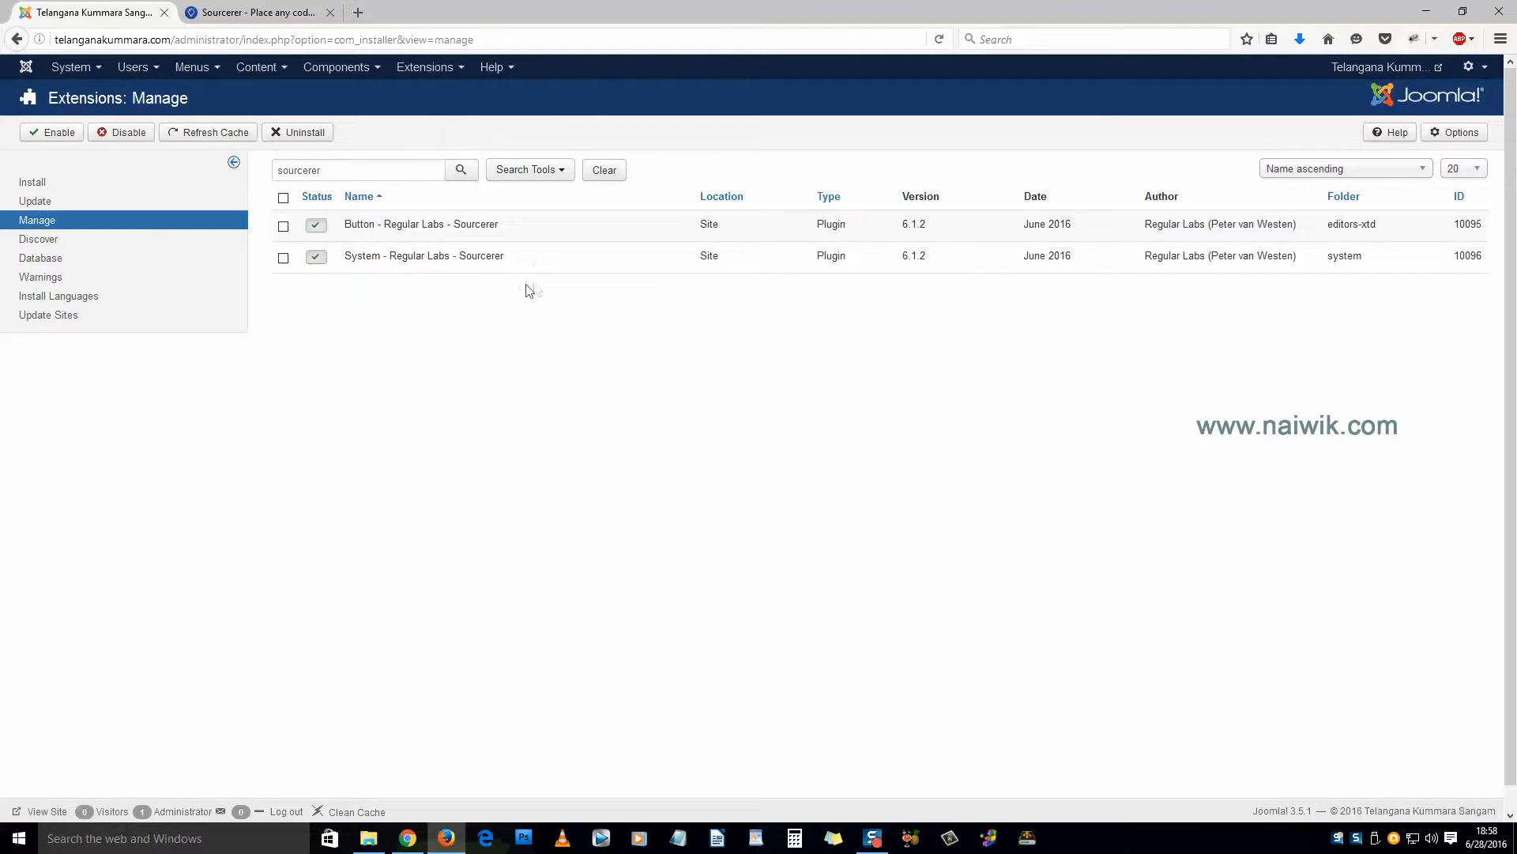
{"action": "left_click_drag", "start_coordinate": [345, 224], "coordinate": [484, 255]}
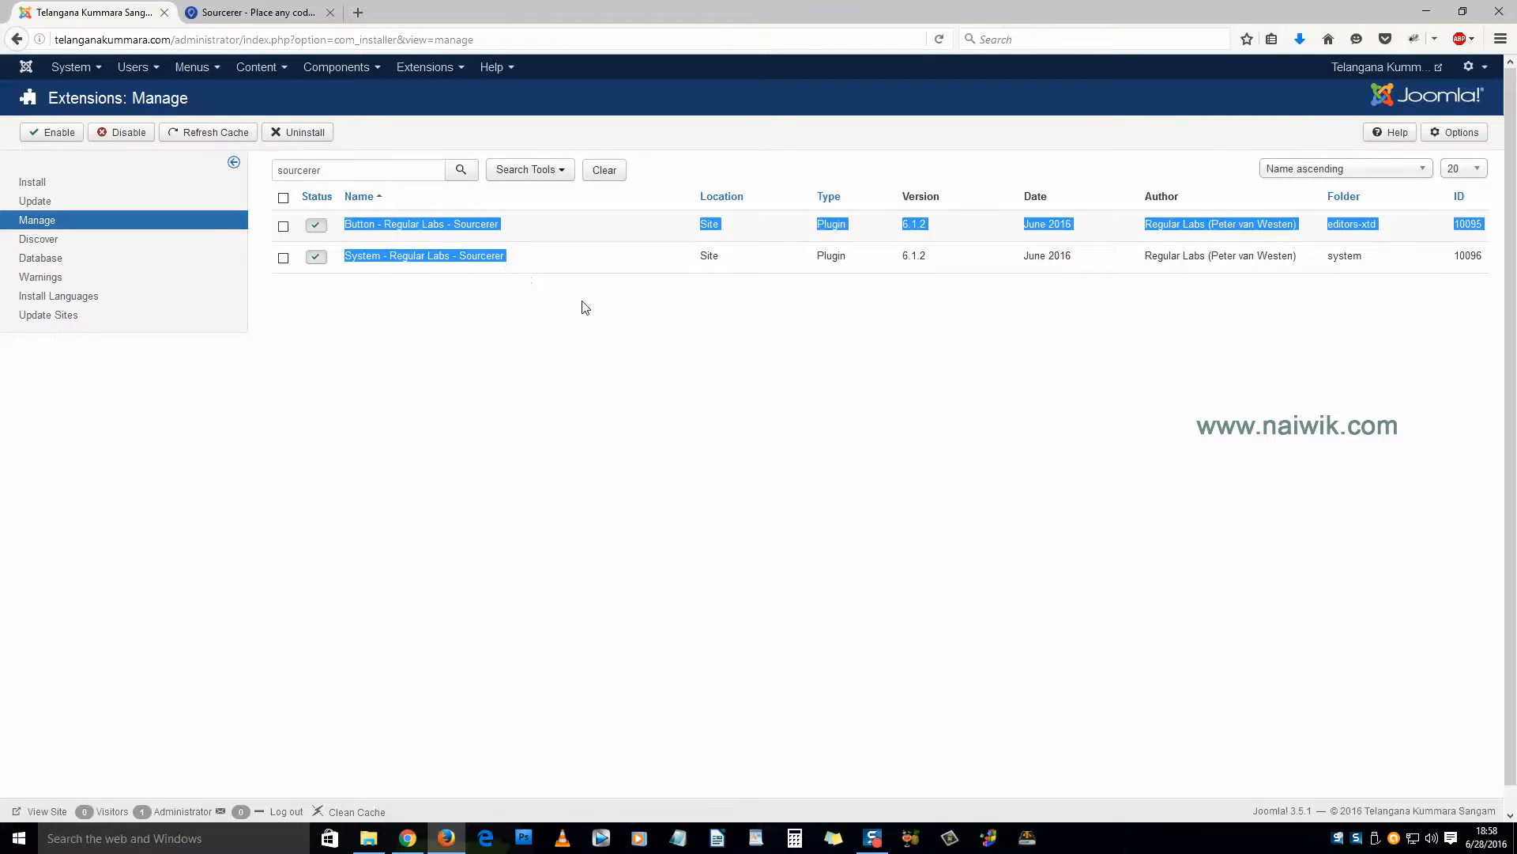
{"action": "left_click", "coordinate": [529, 341]}
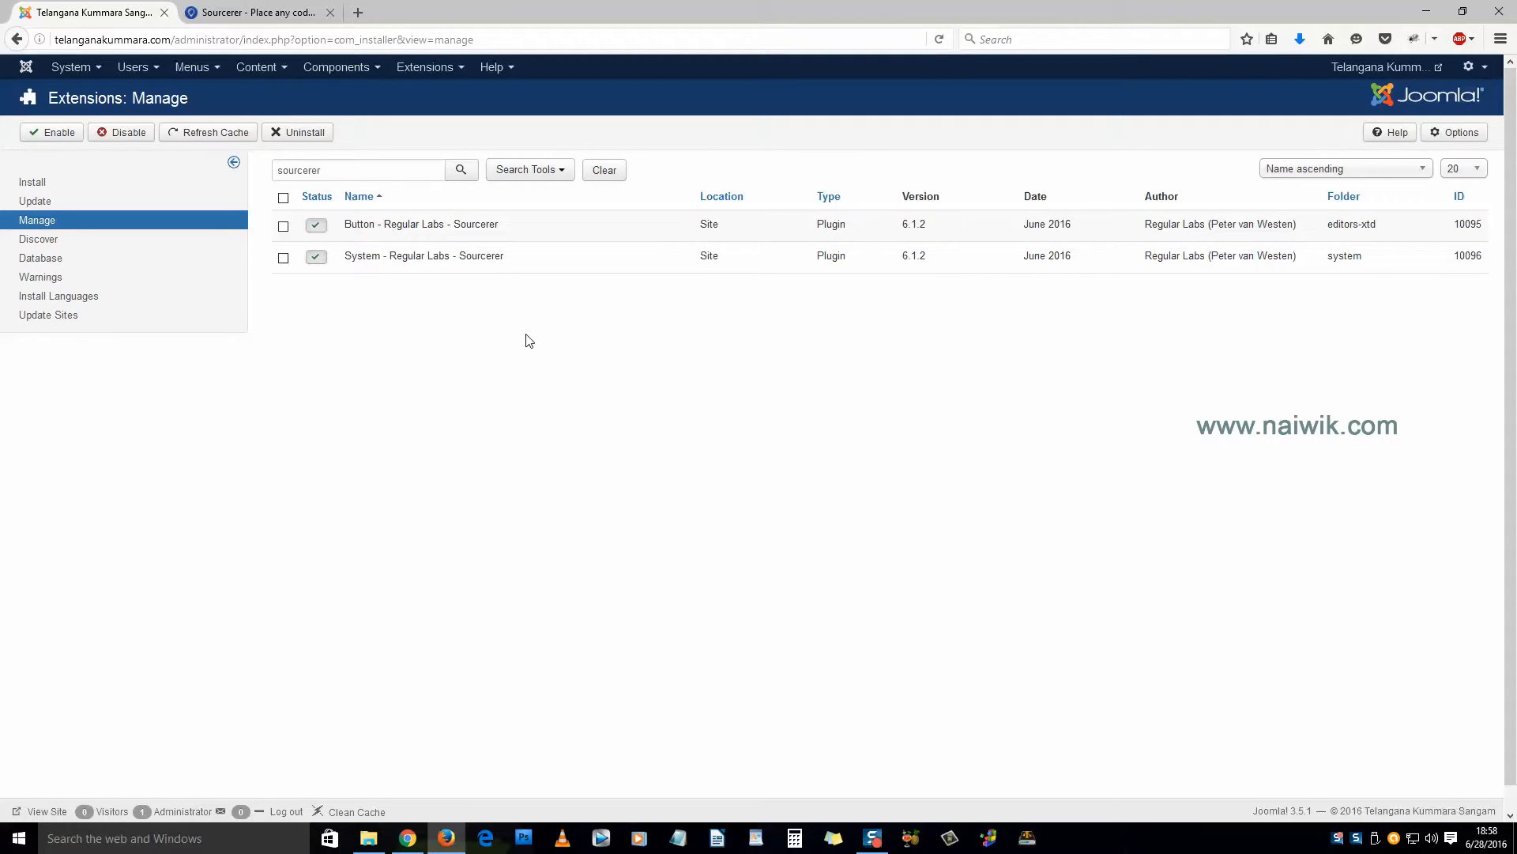